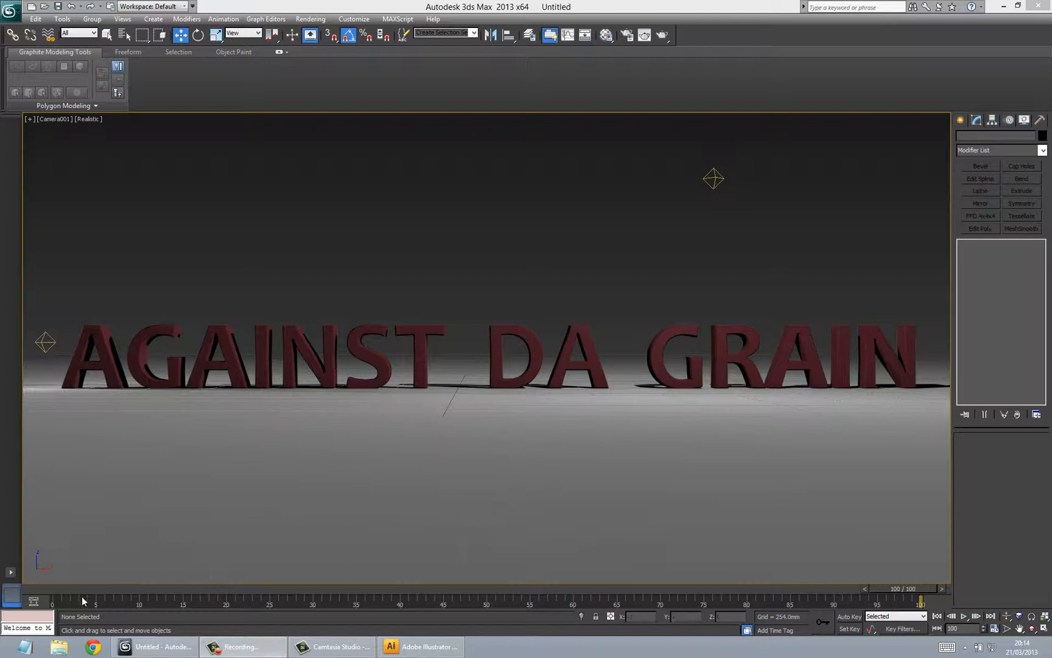
# - Preview the camera animation by playing and scrubbing the timeline, ending near frame 62
pyautogui.moveTo(926, 604); pyautogui.dragTo(392, 604)
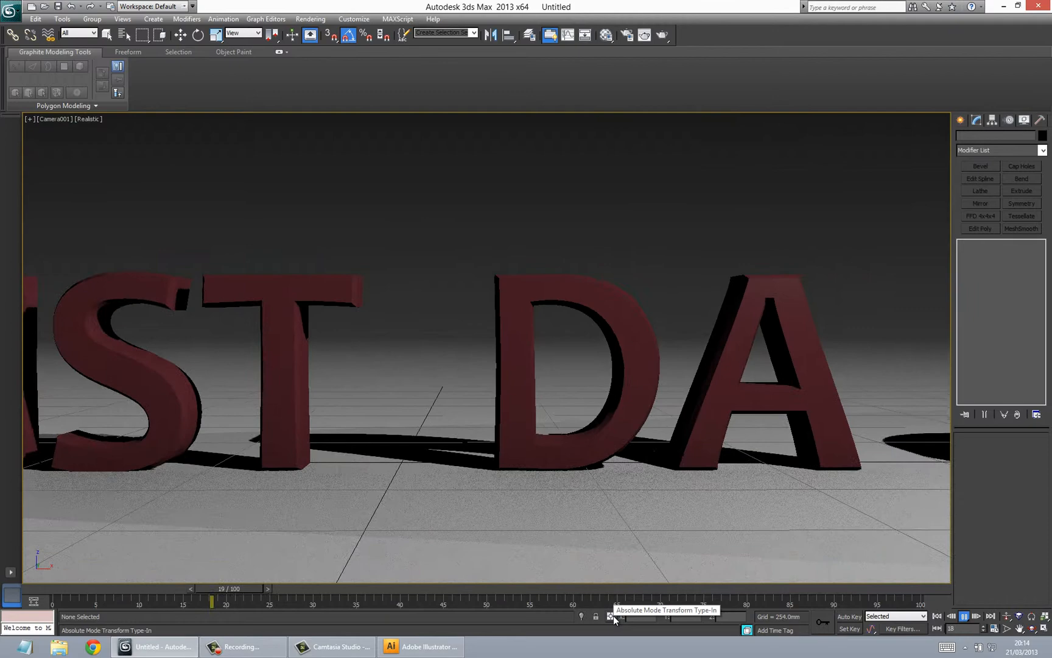
pyautogui.click(965, 616)
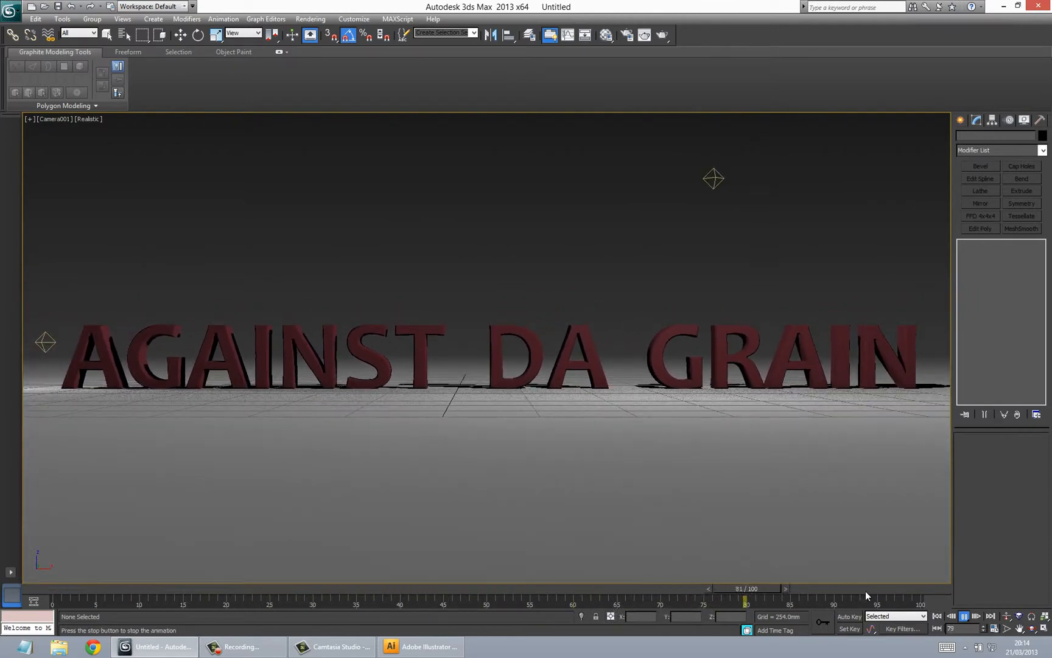
pyautogui.moveTo(744, 599); pyautogui.dragTo(607, 600)
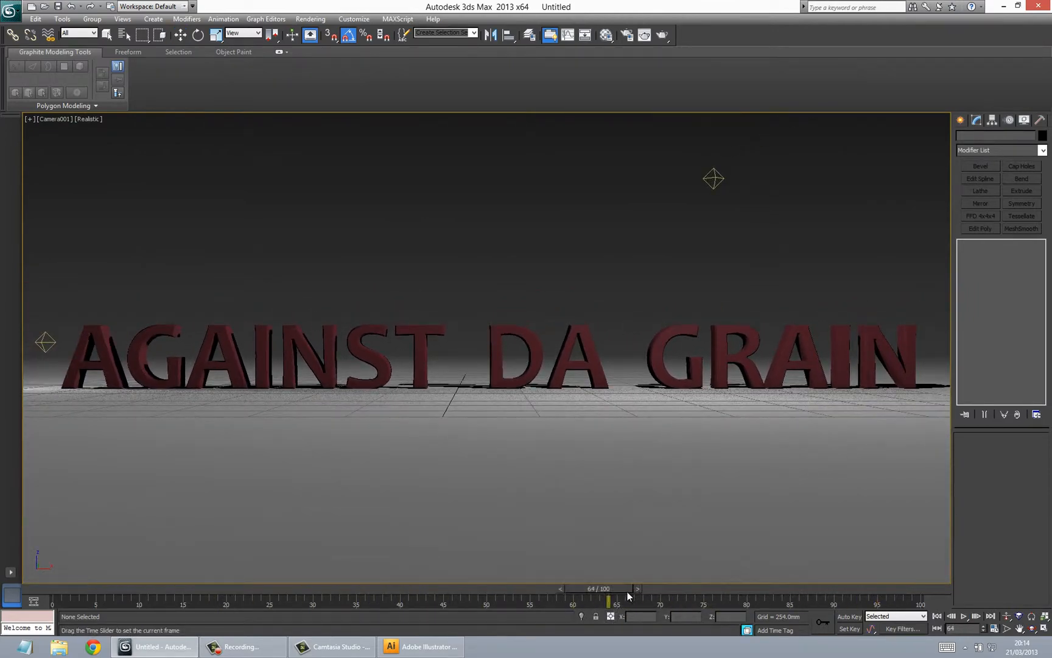
pyautogui.moveTo(607, 588); pyautogui.dragTo(329, 589)
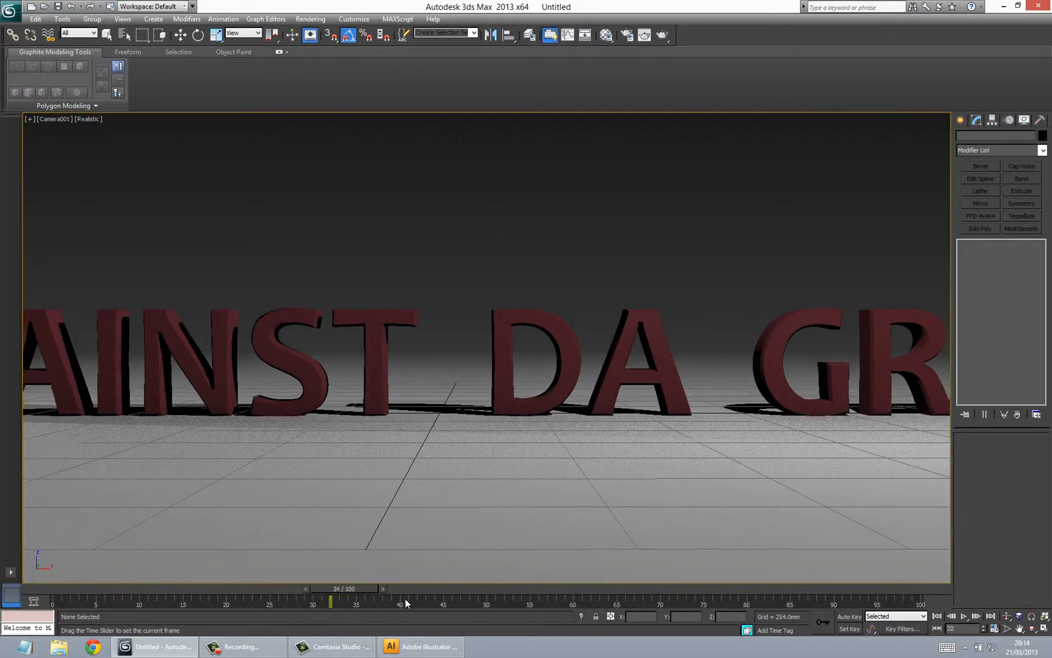
pyautogui.moveTo(329, 602); pyautogui.dragTo(591, 602)
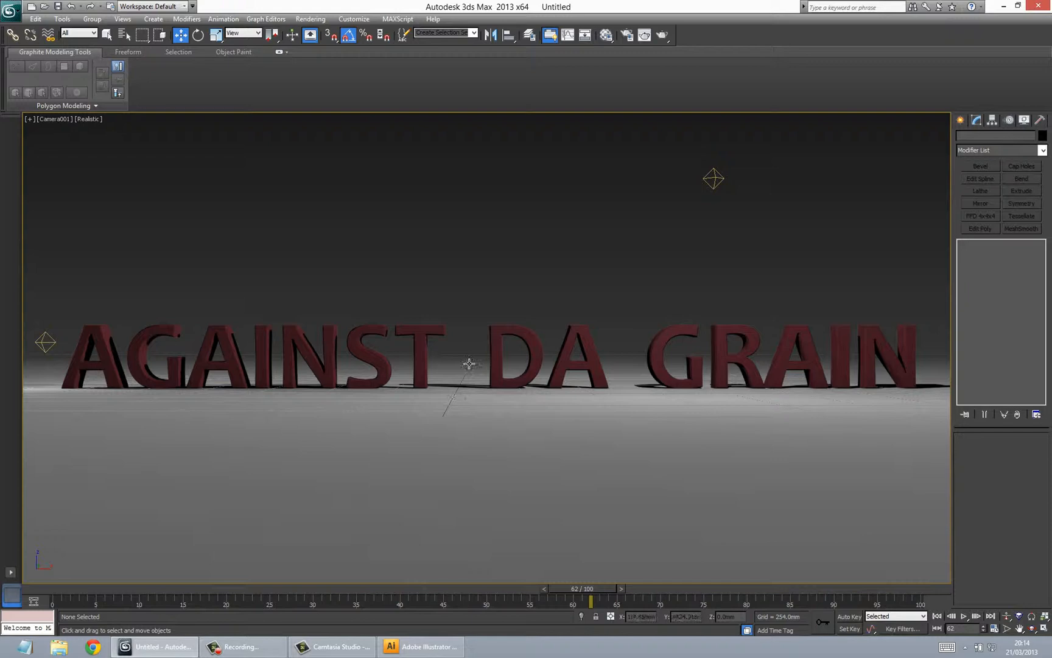
pyautogui.moveTo(491, 354)
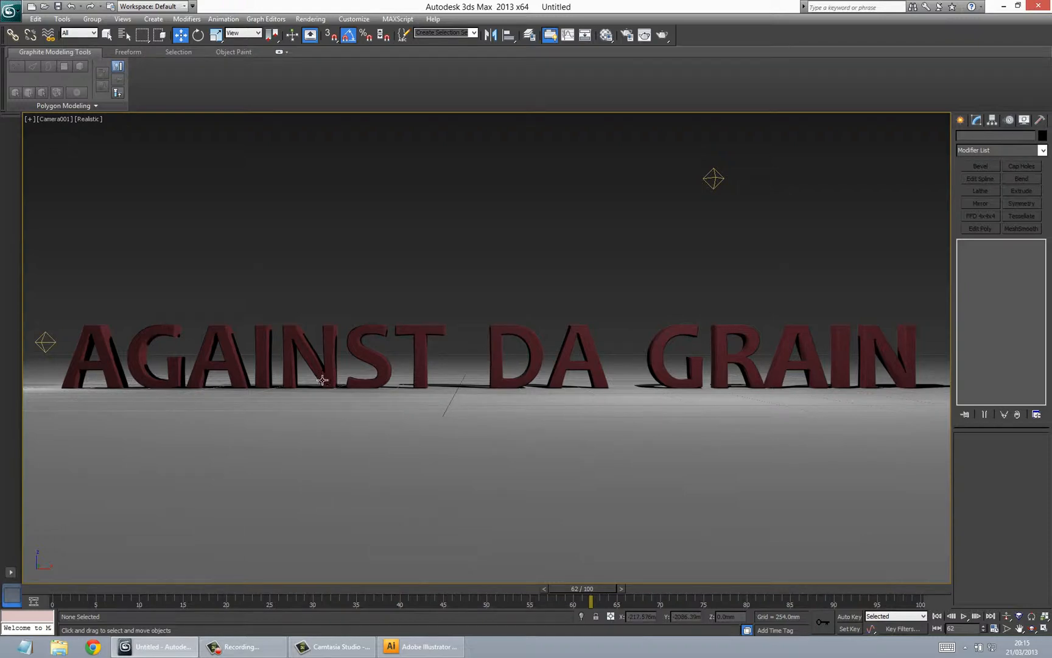
pyautogui.moveTo(721, 353)
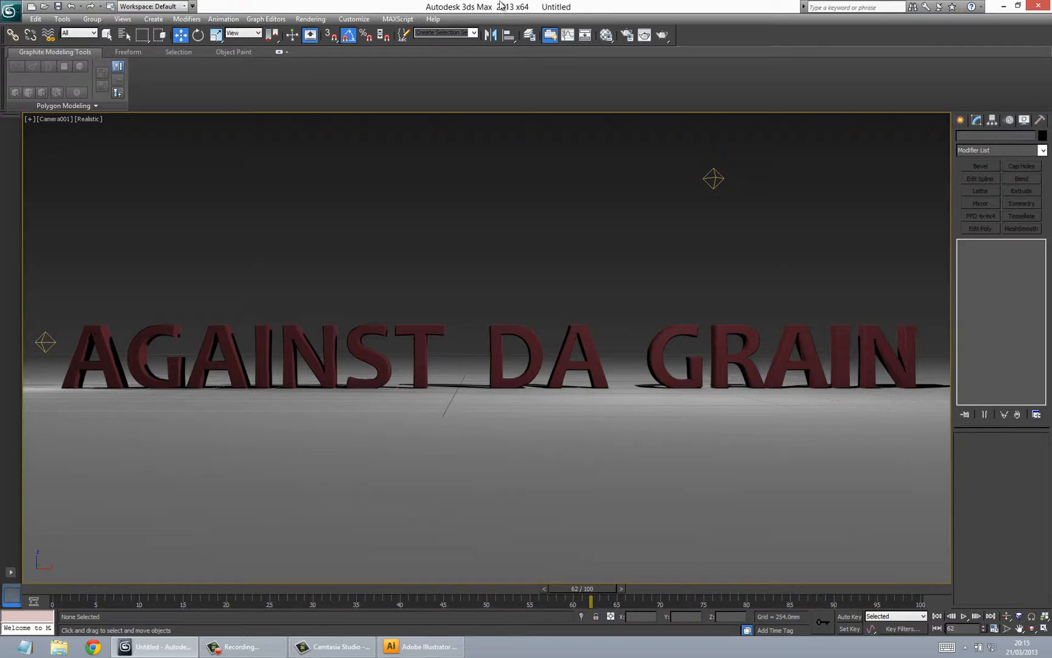
pyautogui.moveTo(354, 19)
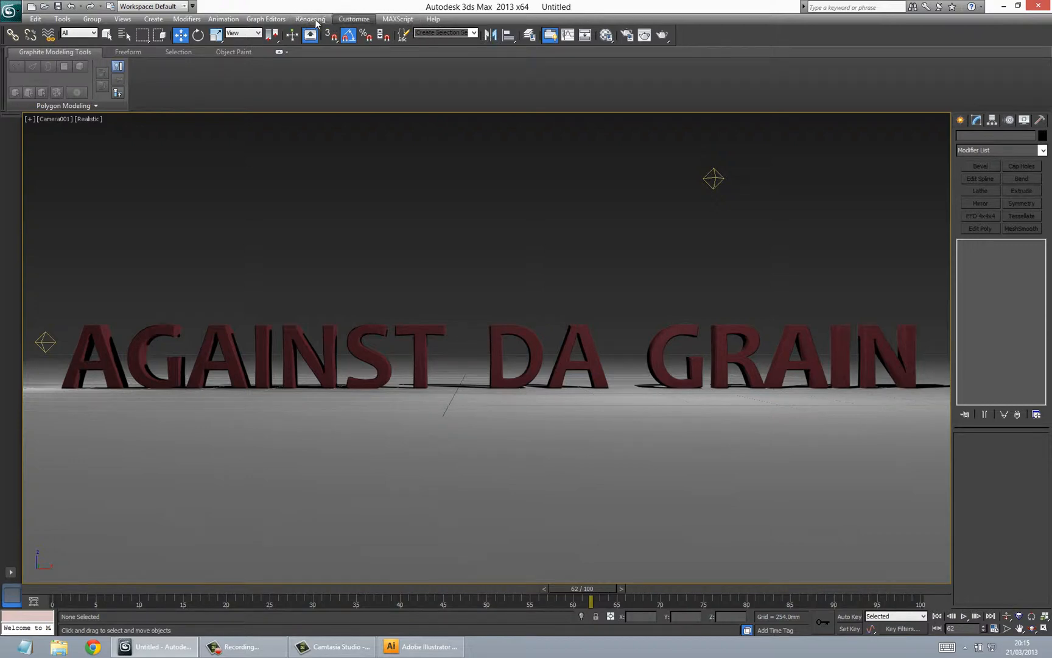
# - Open Render Setup, centre the dialog, and check the assigned production renderer
pyautogui.click(354, 19)
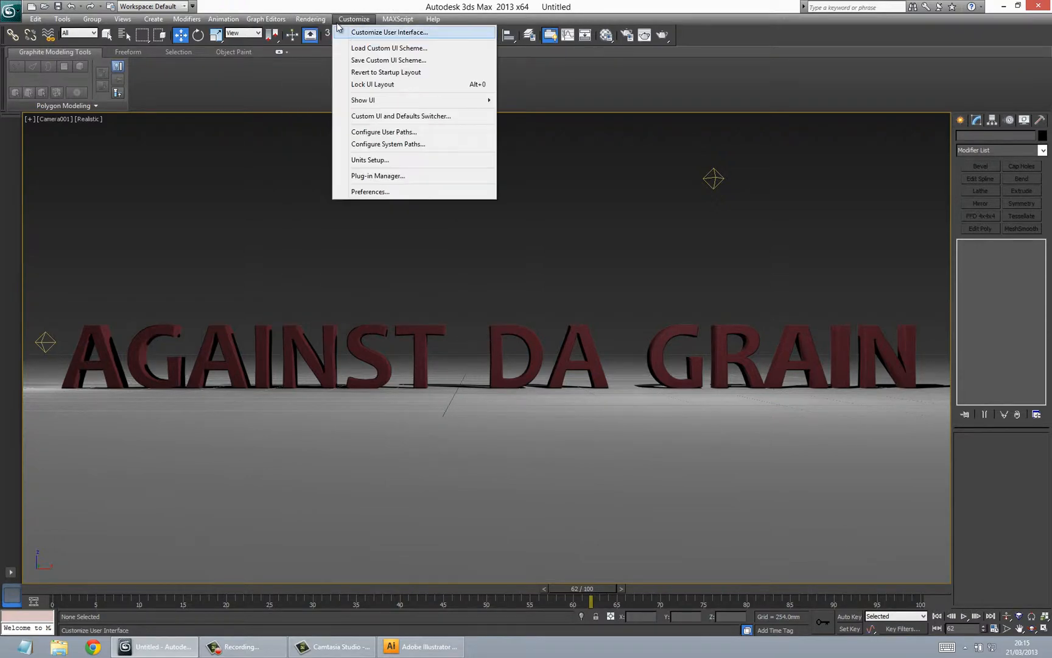
pyautogui.click(310, 19)
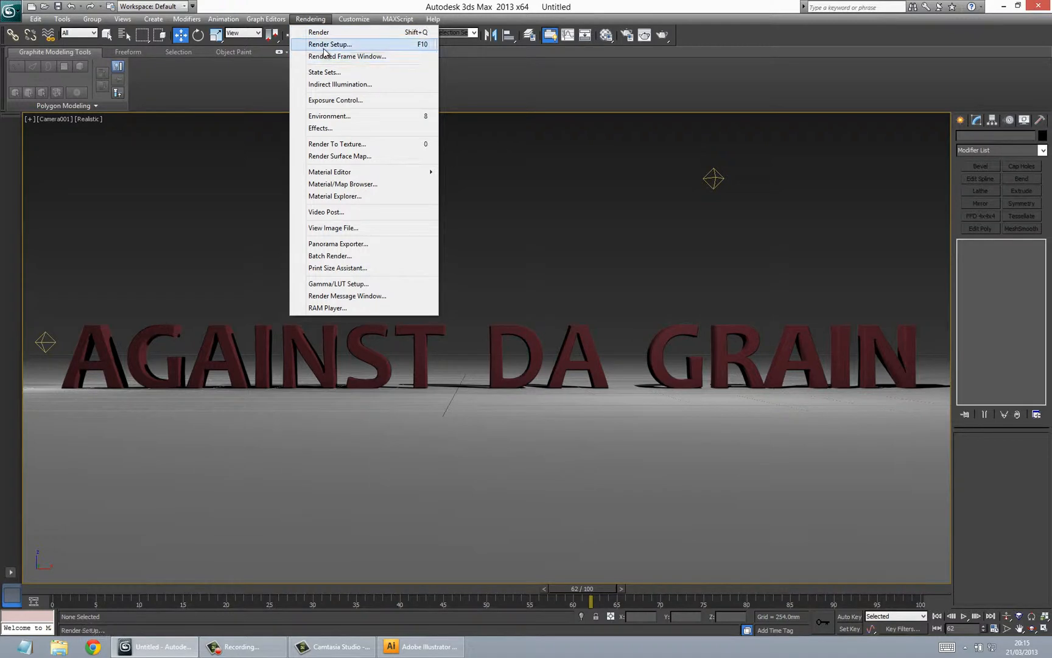
pyautogui.click(330, 45)
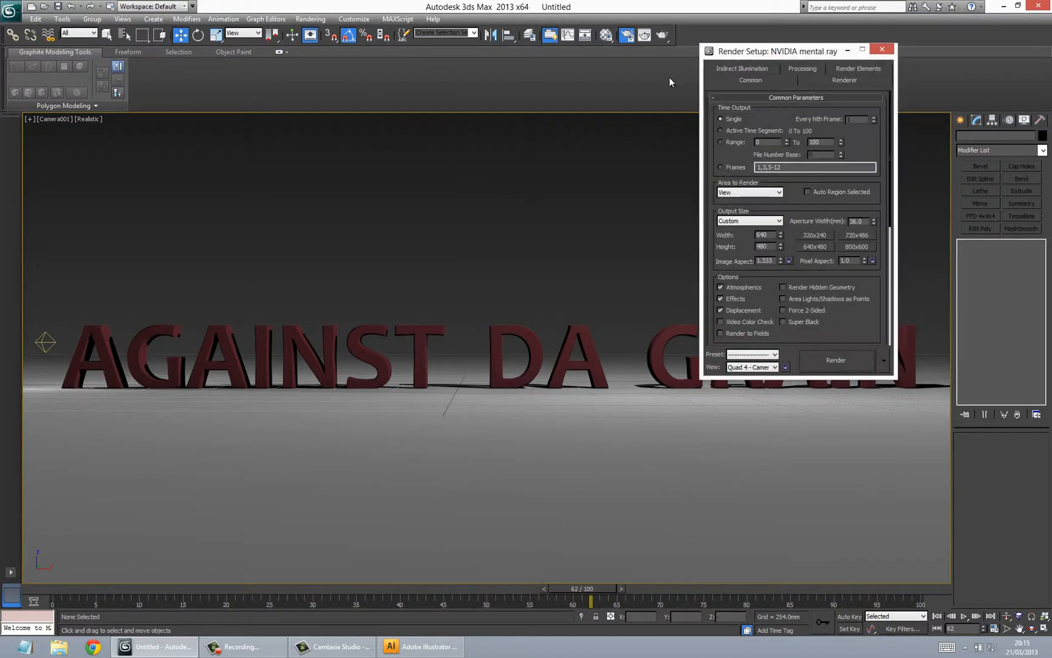
pyautogui.moveTo(778, 51); pyautogui.dragTo(533, 43)
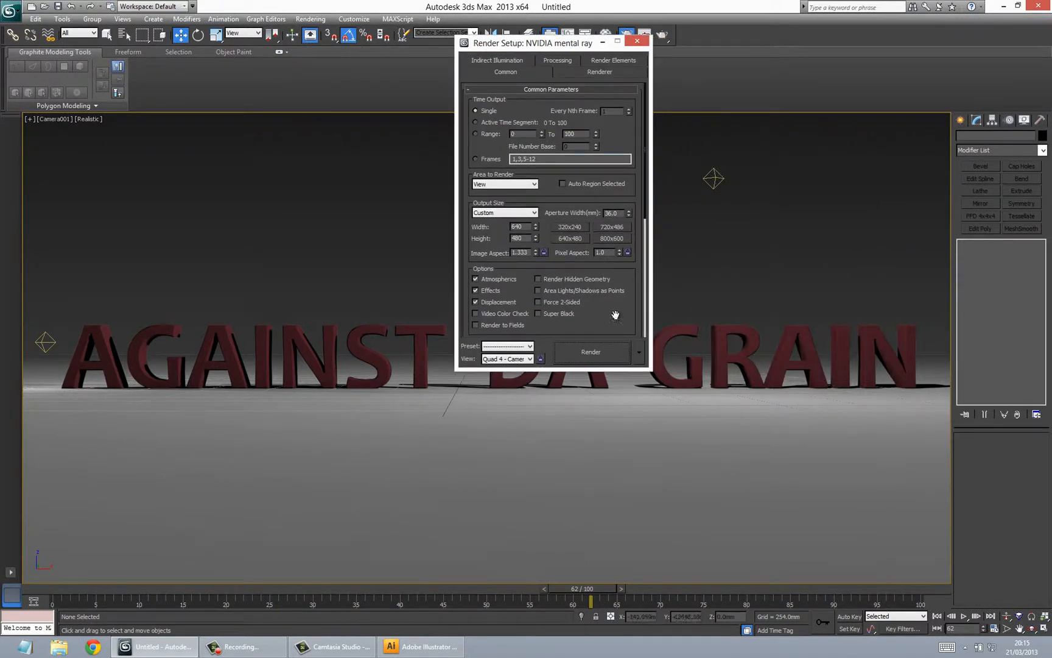
pyautogui.scroll(-3)
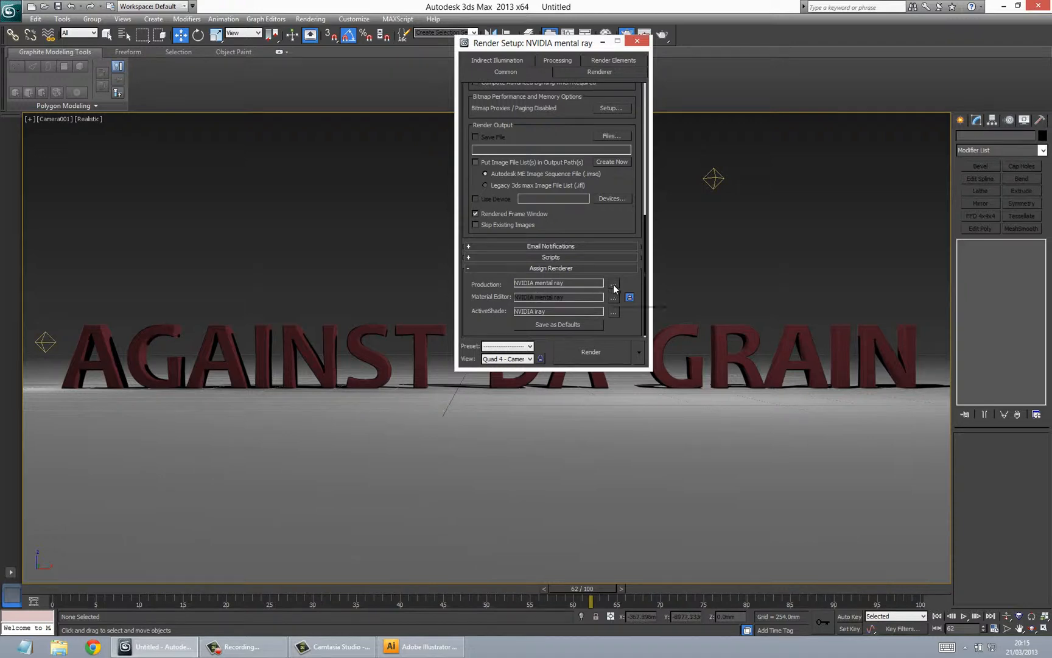
pyautogui.click(612, 282)
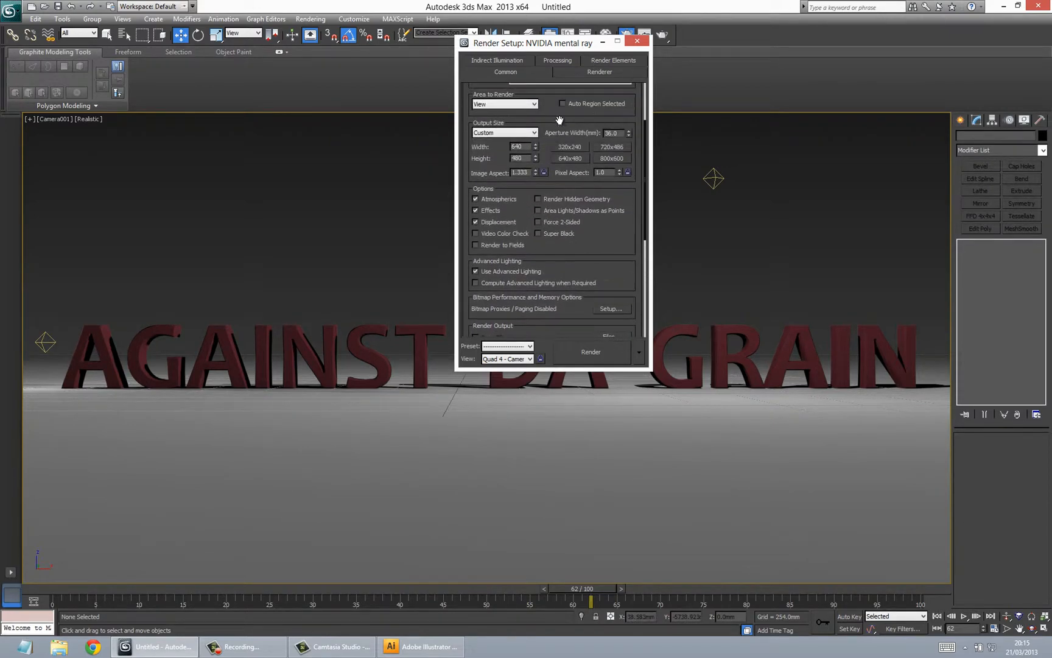
# - Choose the HDTV (video) 1920x1080 output size preset and scroll to Render Output
pyautogui.scroll(-3)
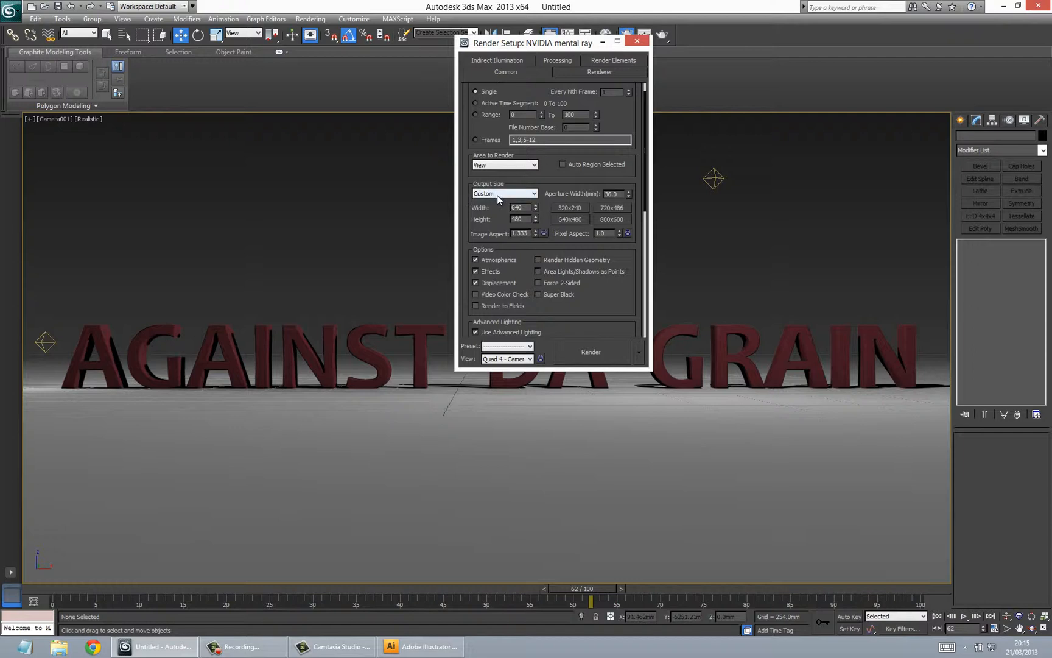
pyautogui.click(532, 193)
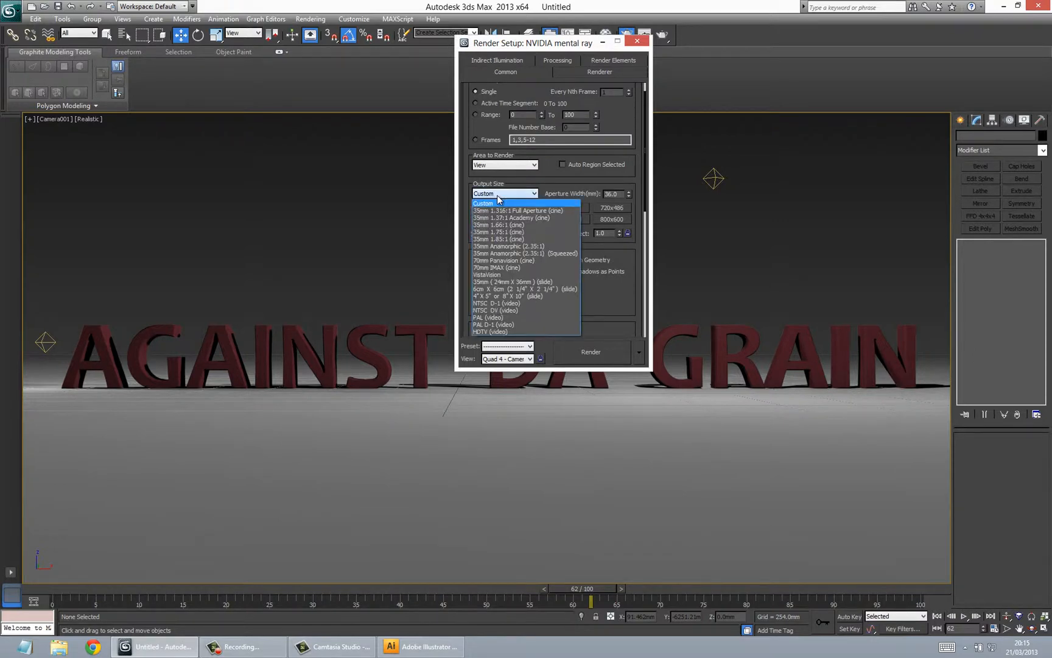
pyautogui.moveTo(482, 331)
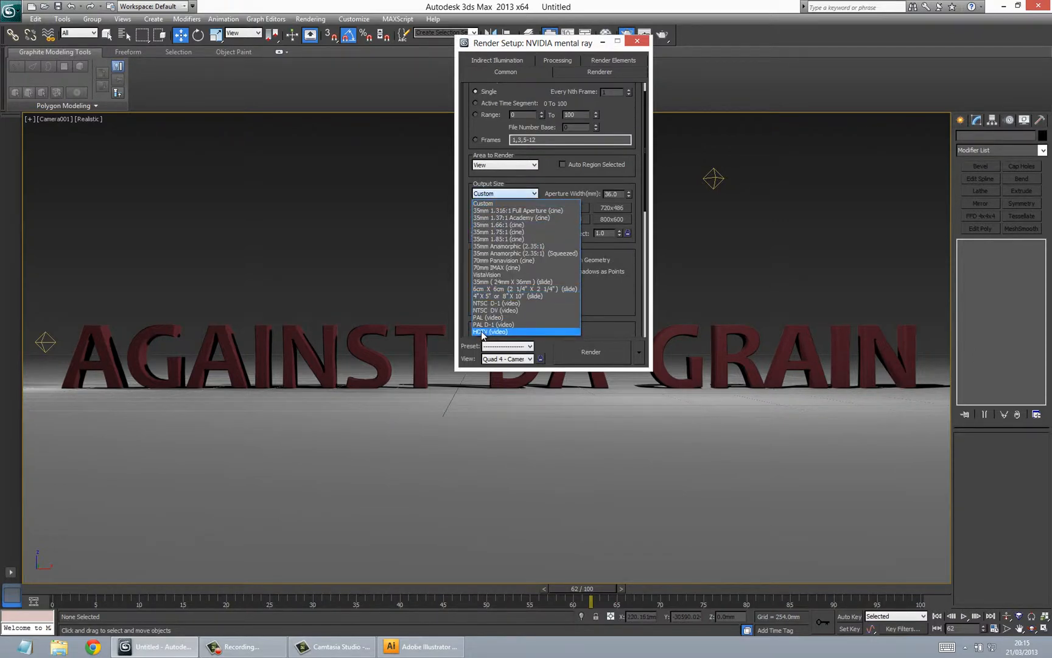
pyautogui.click(489, 330)
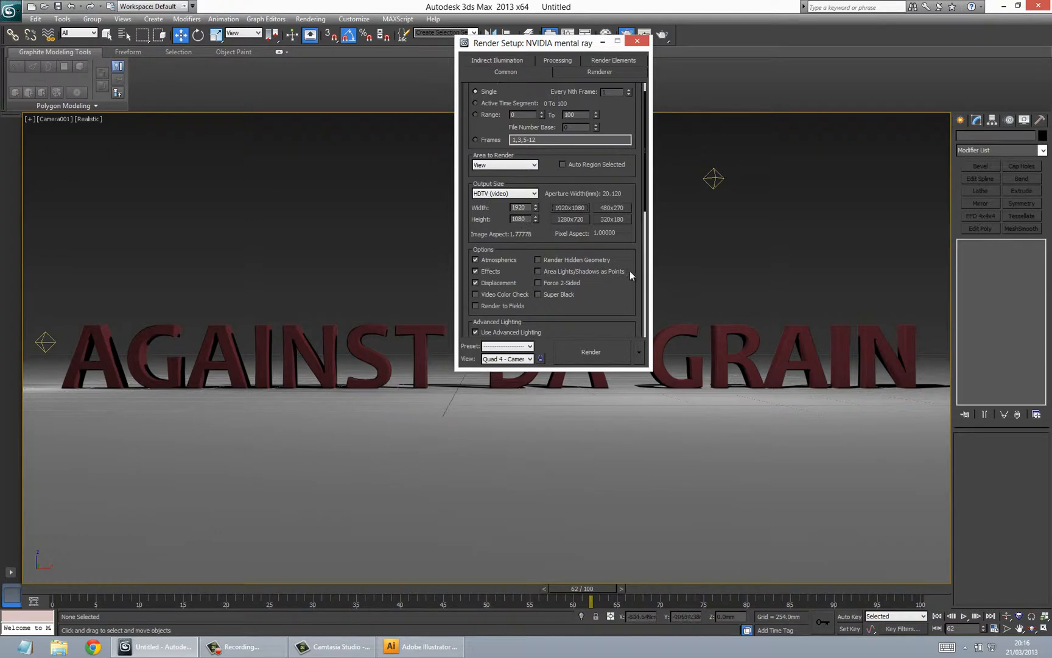
pyautogui.scroll(-3)
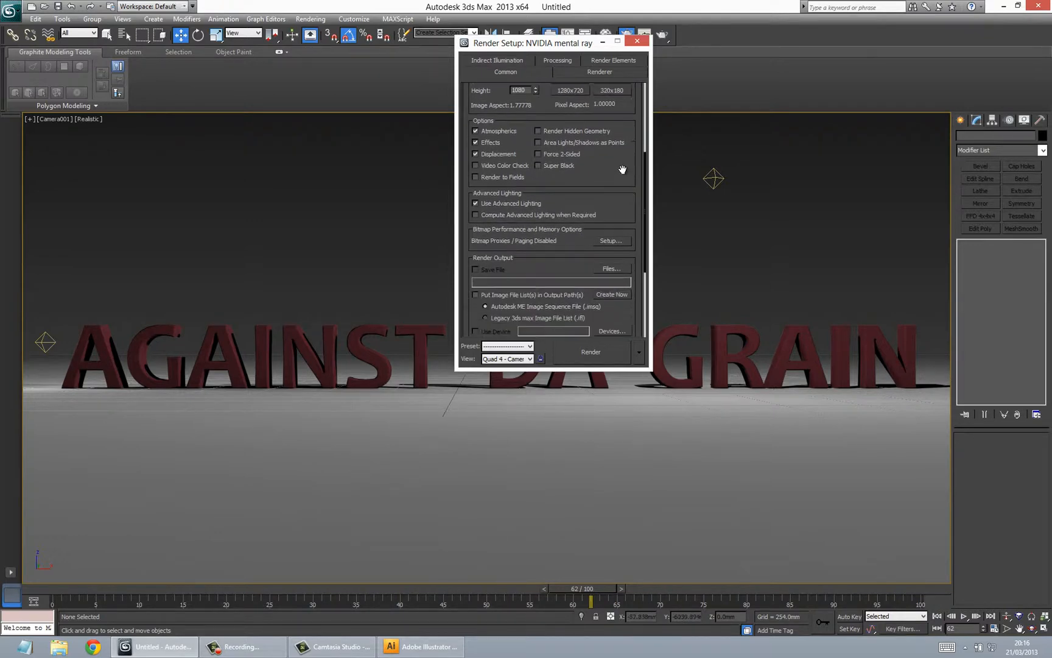
pyautogui.scroll(-3)
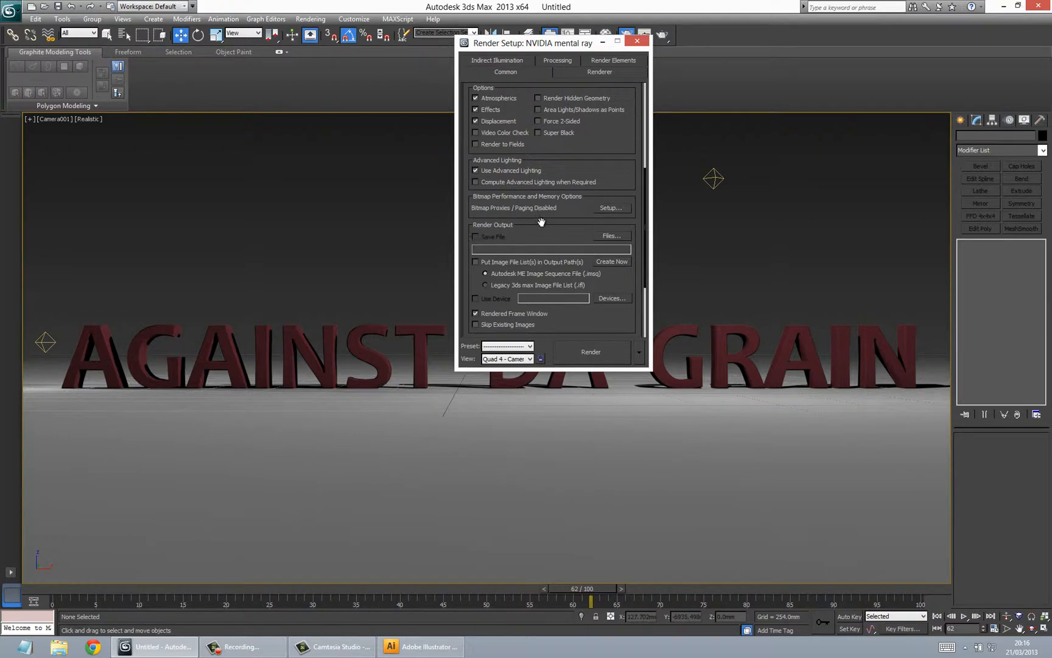
pyautogui.moveTo(610, 235)
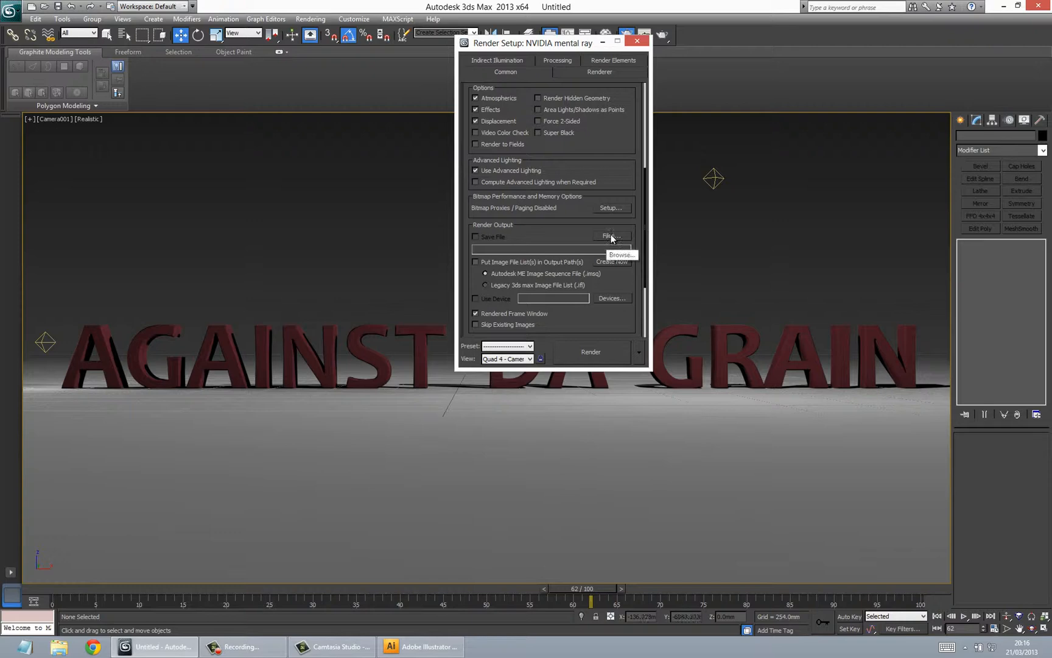
# - Name the render output file AGAINSTDAGRAIN and set its file type to JPEG
pyautogui.click(611, 236)
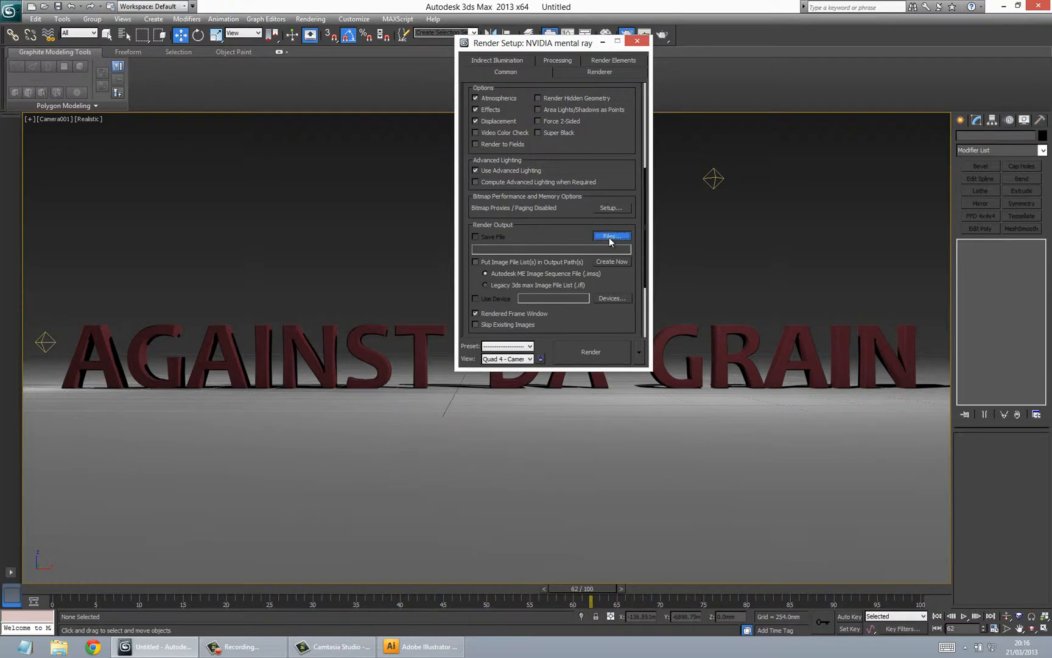
pyautogui.click(610, 236)
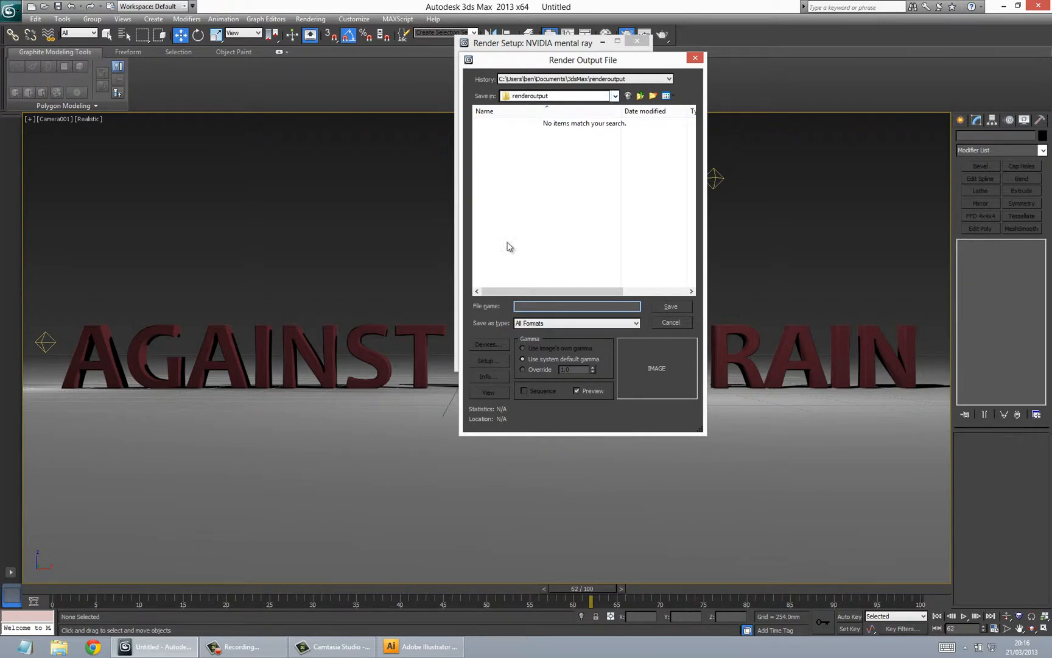
pyautogui.click(576, 307)
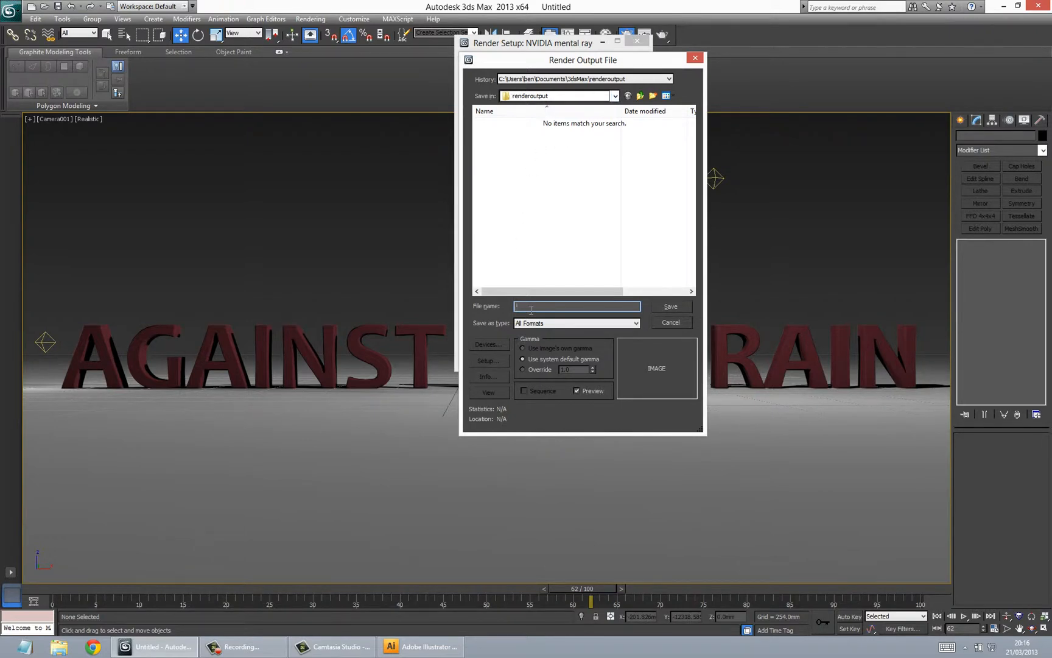
pyautogui.write('AI')
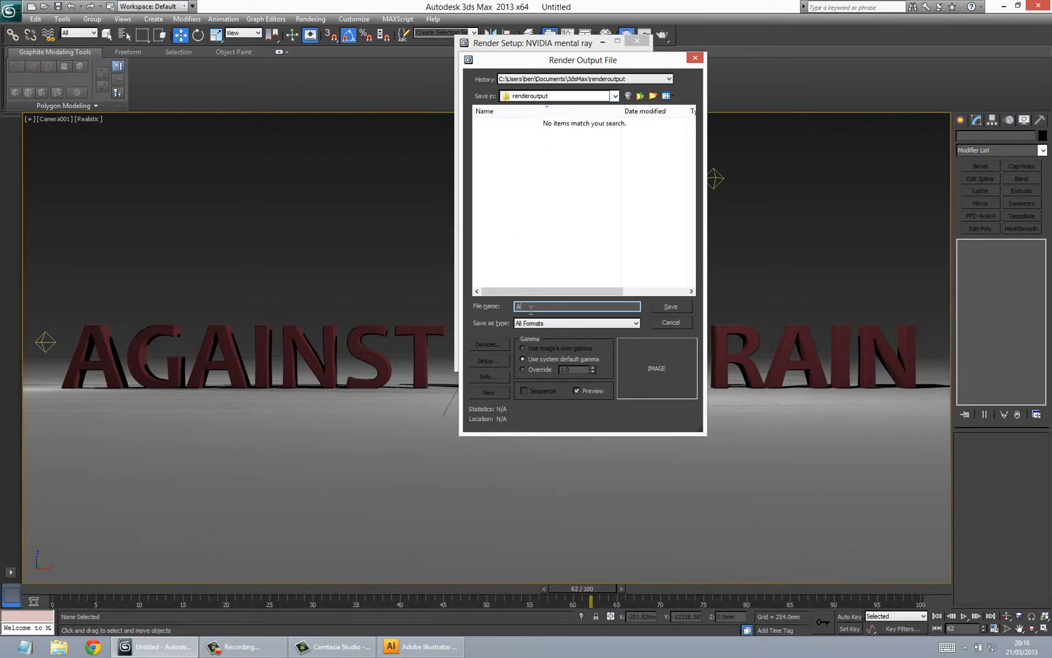
pyautogui.write('GAINSTDAGRAIN')
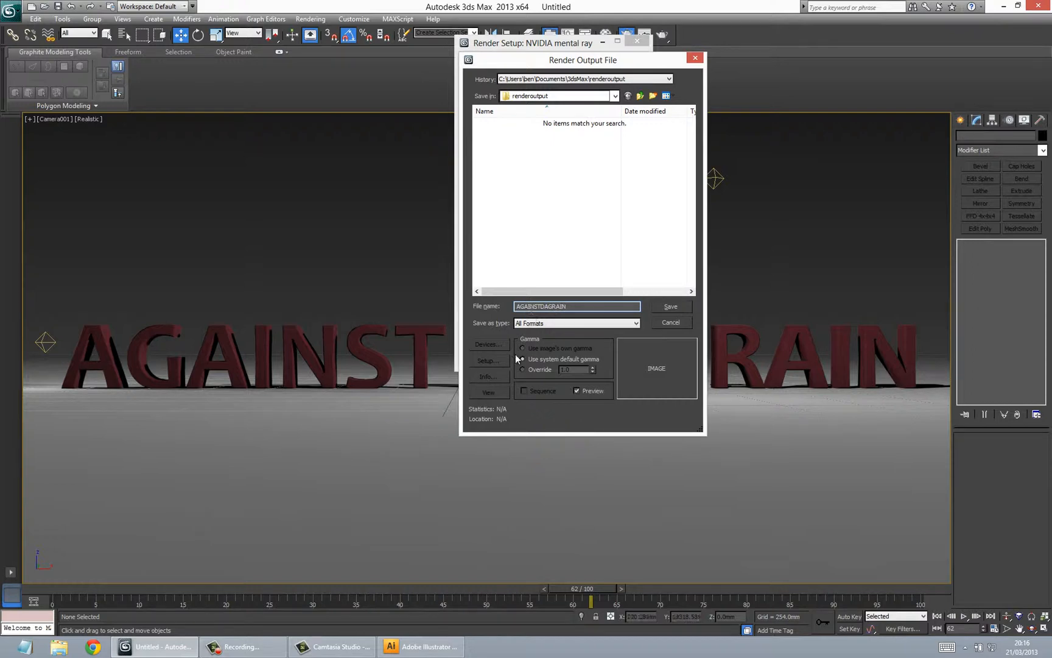
pyautogui.click(522, 360)
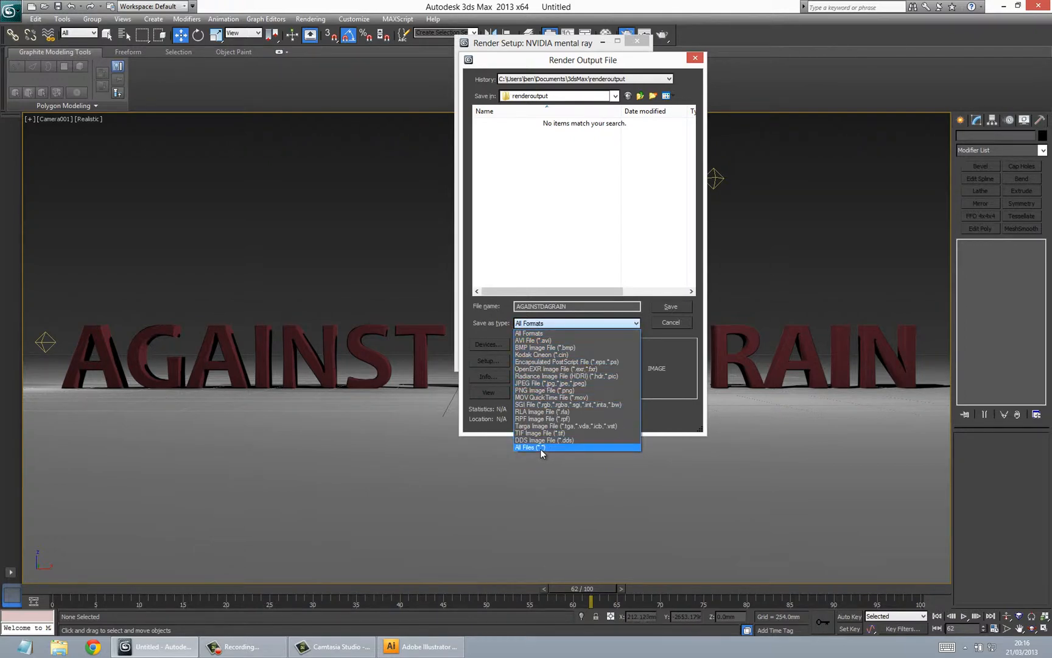
pyautogui.moveTo(546, 340)
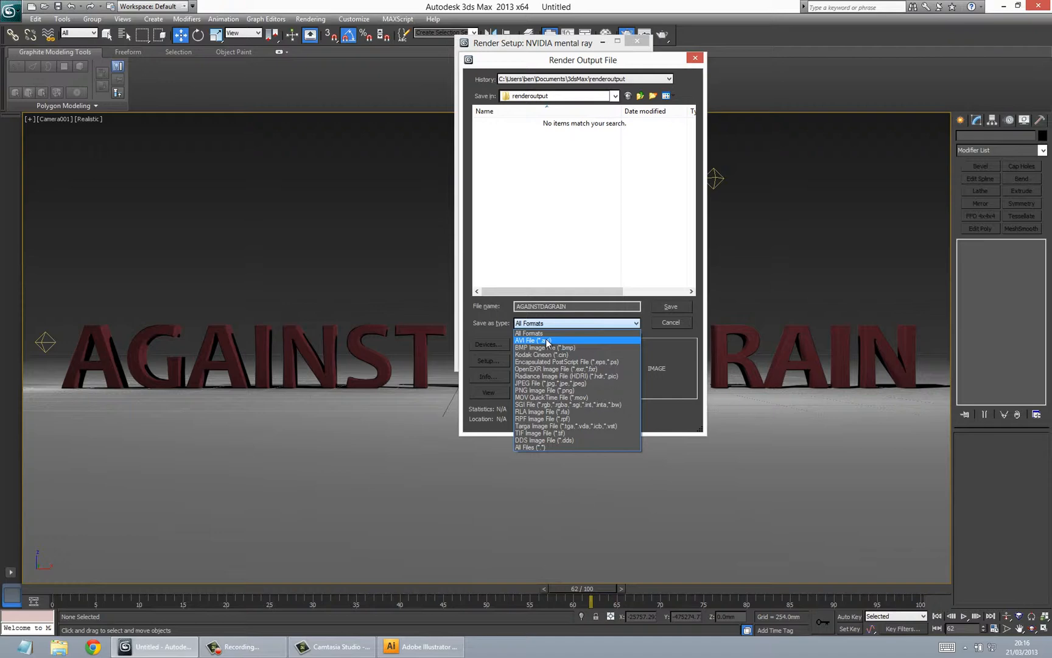
pyautogui.moveTo(541, 390)
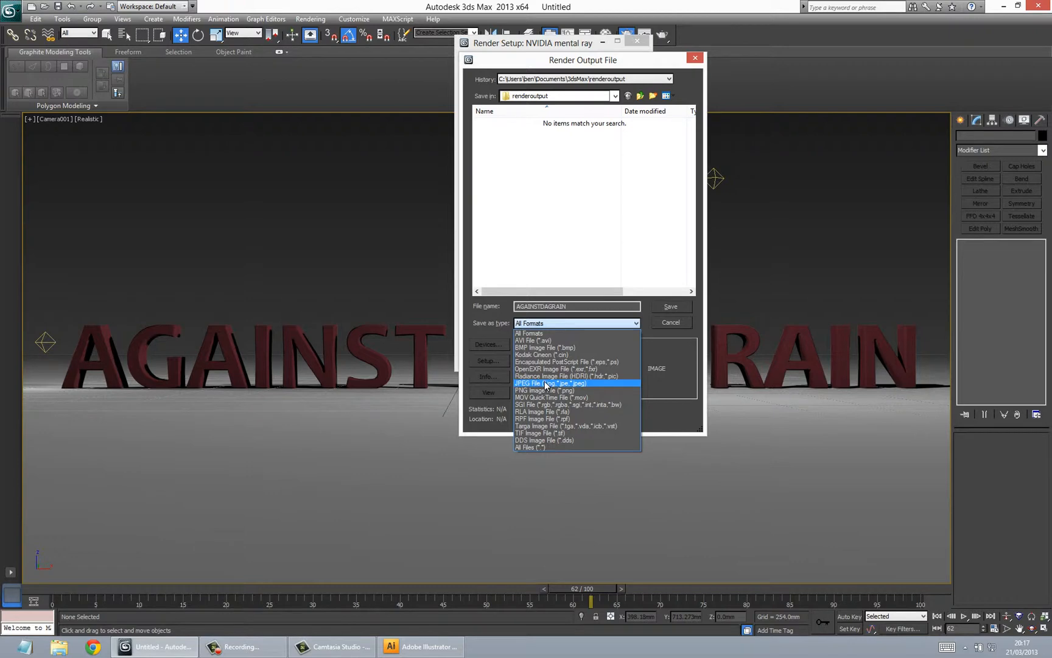
pyautogui.moveTo(544, 390)
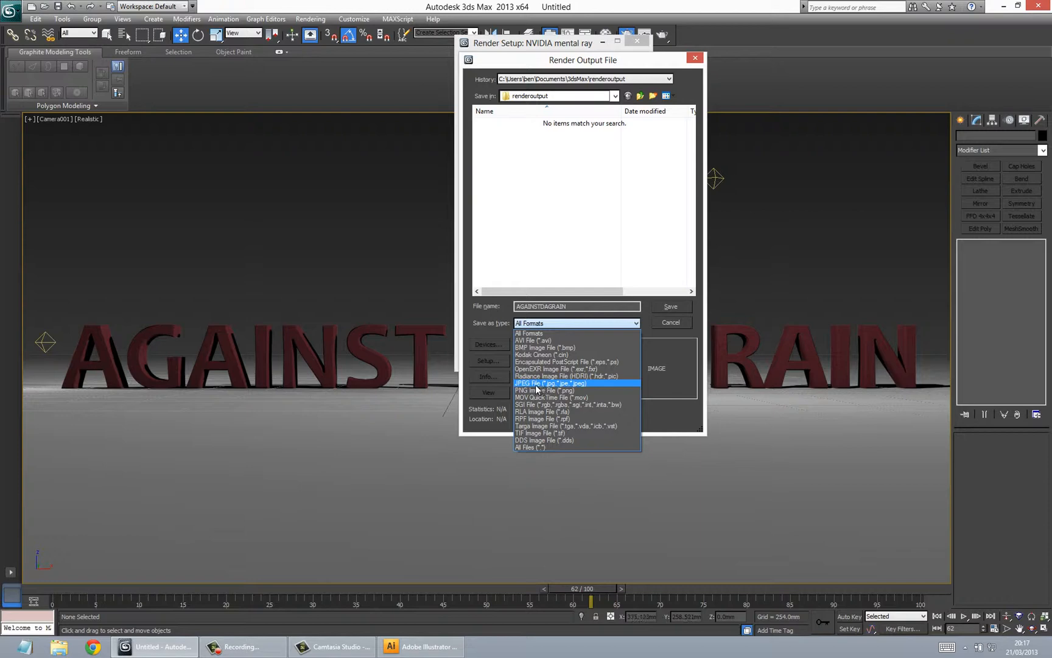
pyautogui.click(545, 382)
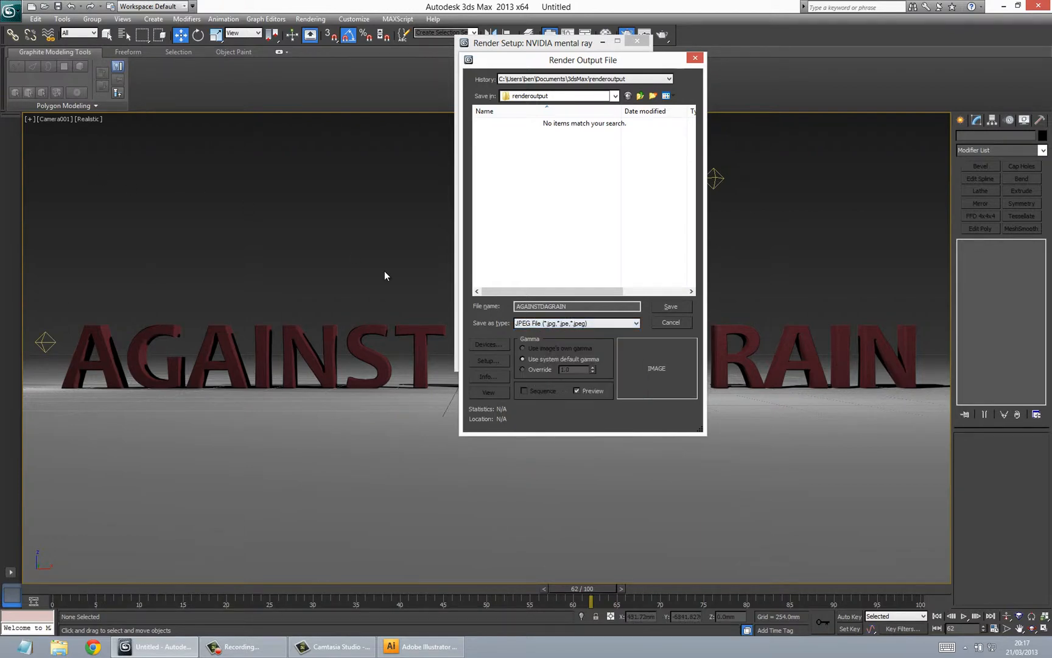
pyautogui.moveTo(531, 335)
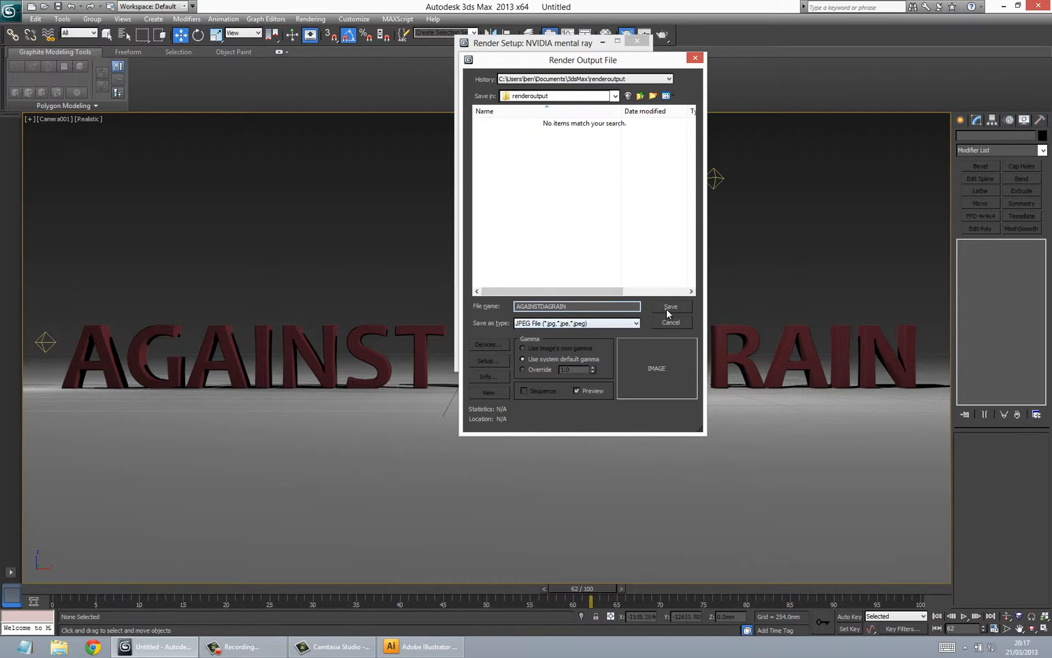
# - Save AGAINSTDAGRAIN.jpg as the output and accept JPEG quality 100 (Best)
pyautogui.click(669, 307)
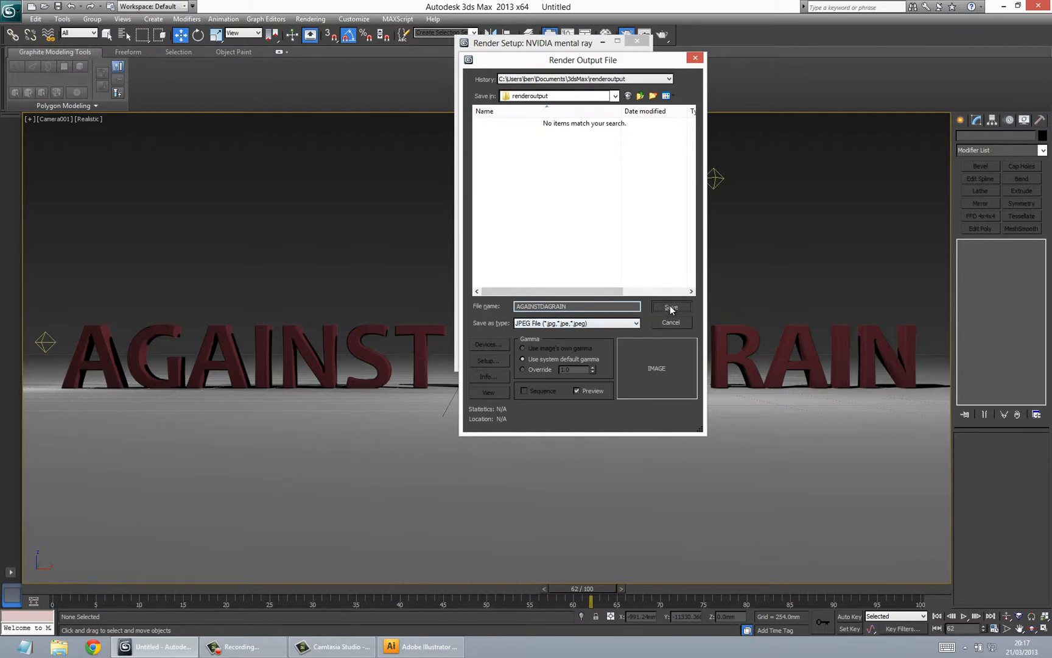
pyautogui.click(670, 307)
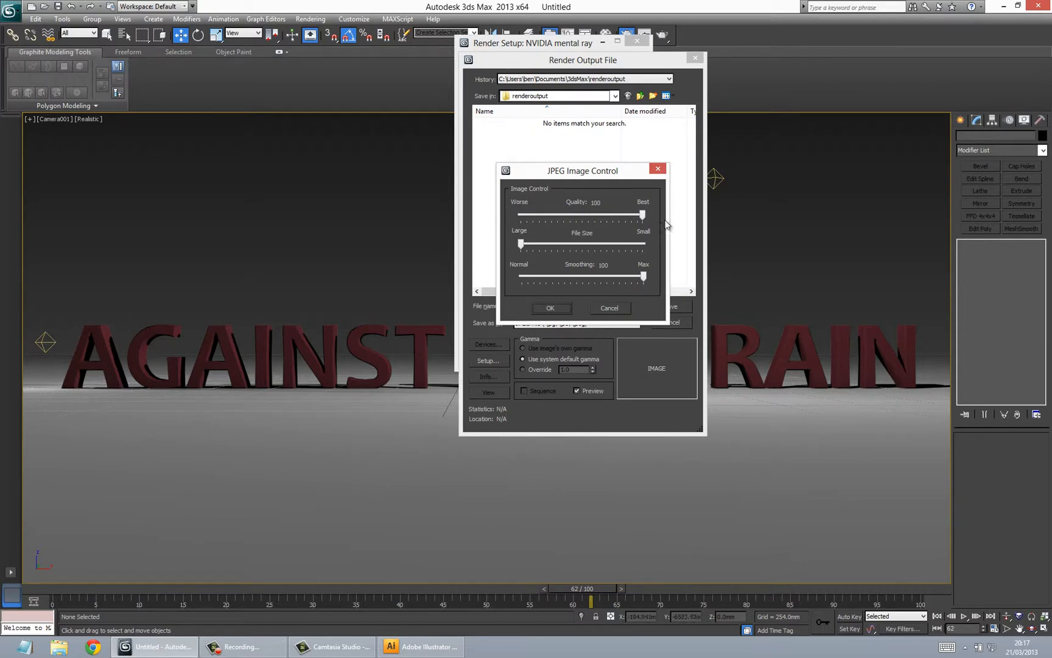
pyautogui.click(550, 308)
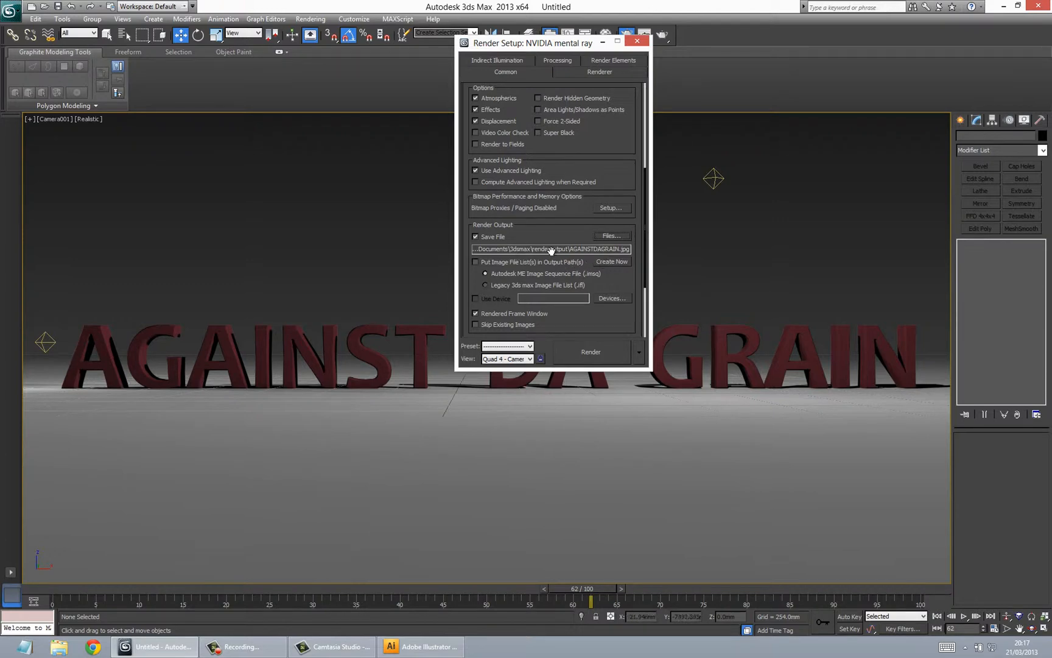
pyautogui.moveTo(571, 275)
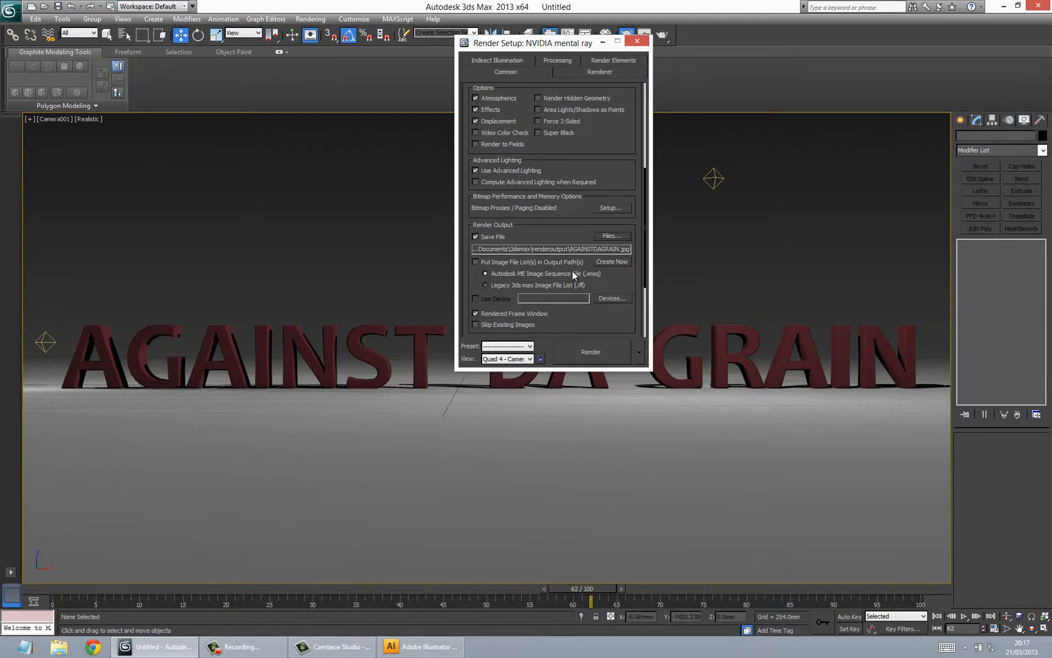
pyautogui.moveTo(574, 360)
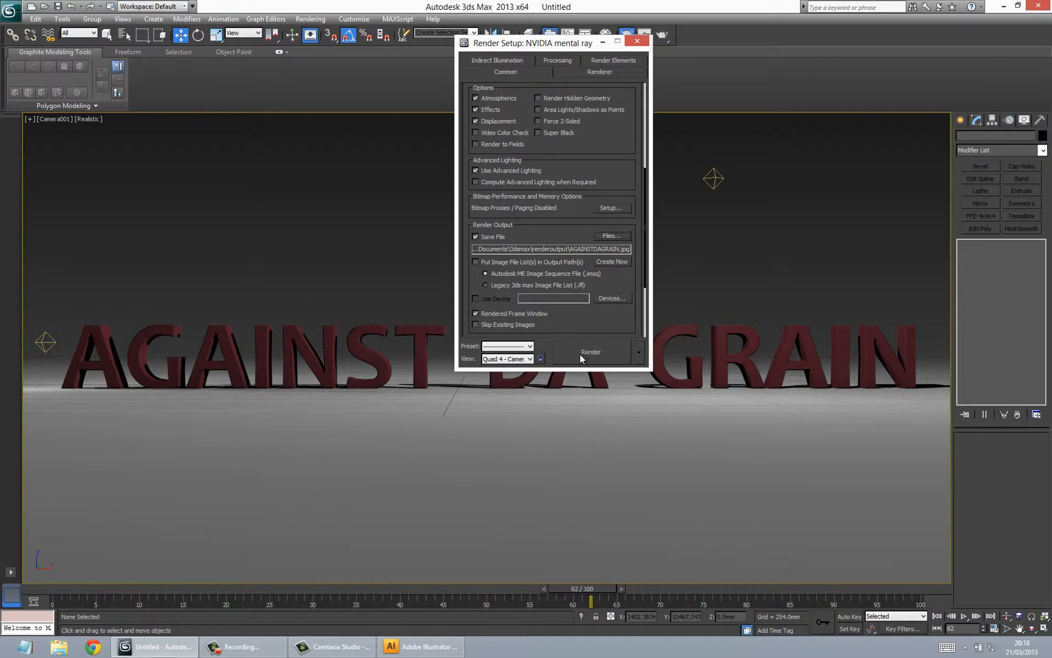
# - Launch a test render of camera frame 62 with Save File enabled
pyautogui.click(590, 351)
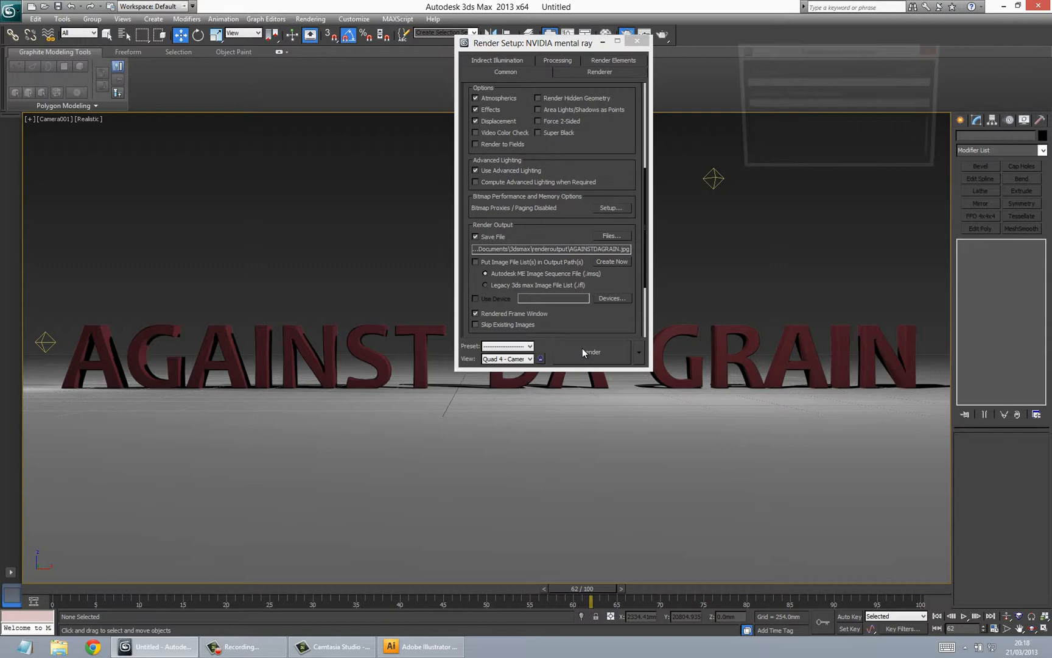
# - Let frame 62 finish rendering, move the frame window, then close it
pyautogui.click(589, 352)
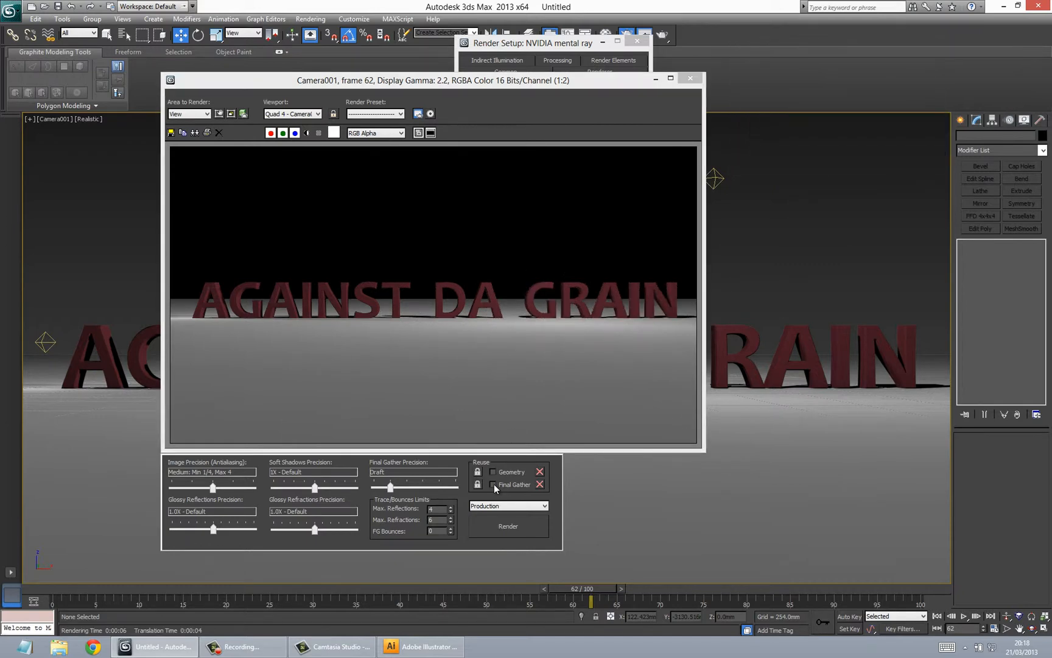
pyautogui.moveTo(494, 485)
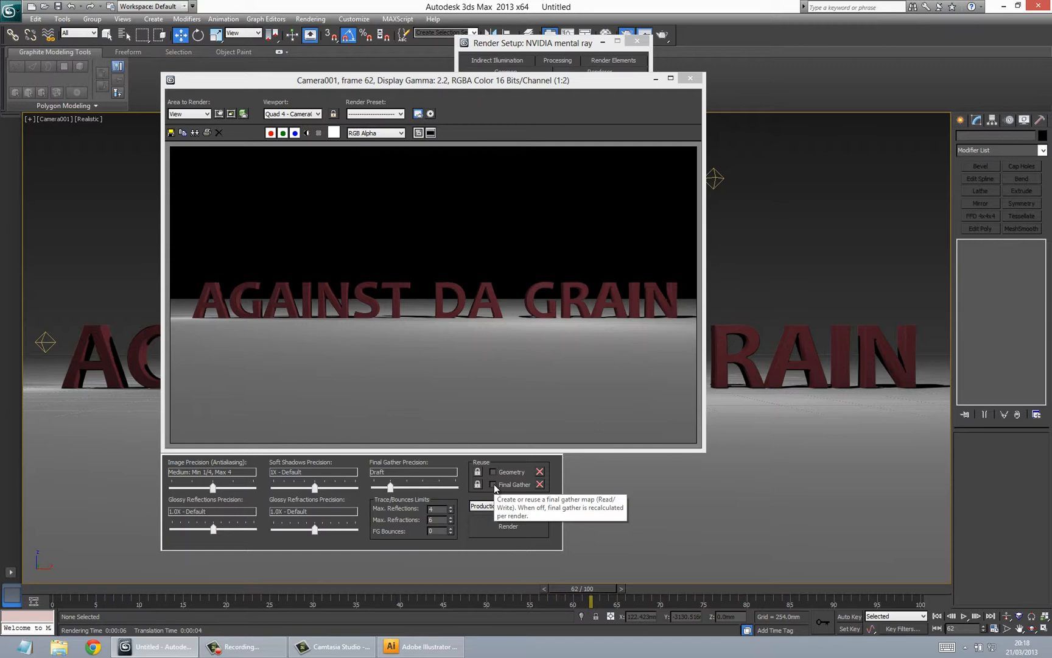
pyautogui.moveTo(573, 374)
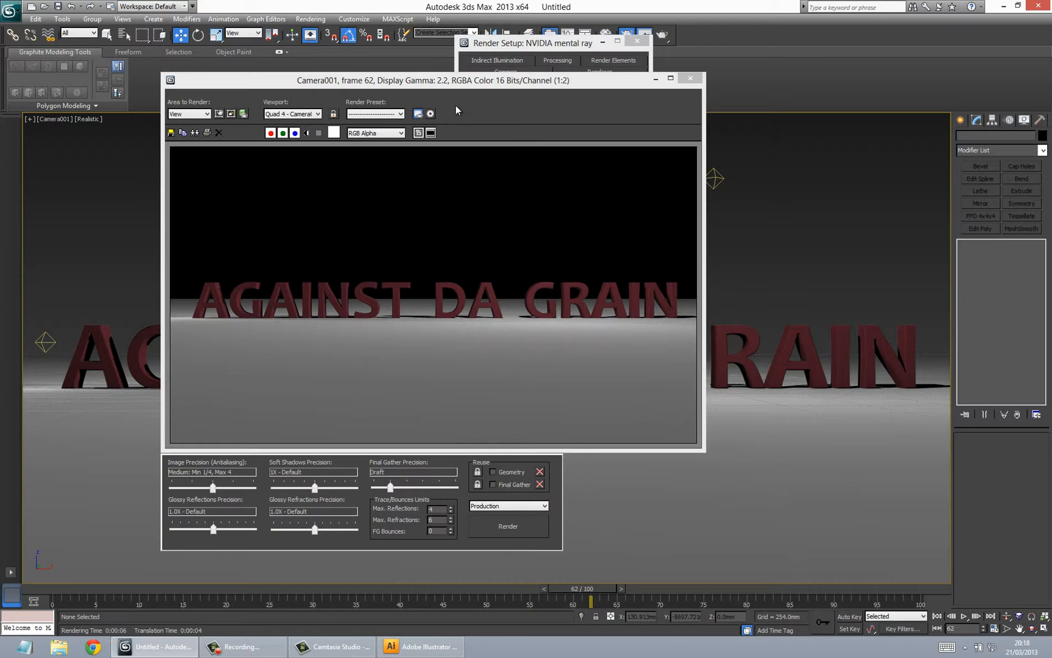
pyautogui.moveTo(455, 80); pyautogui.dragTo(493, 103)
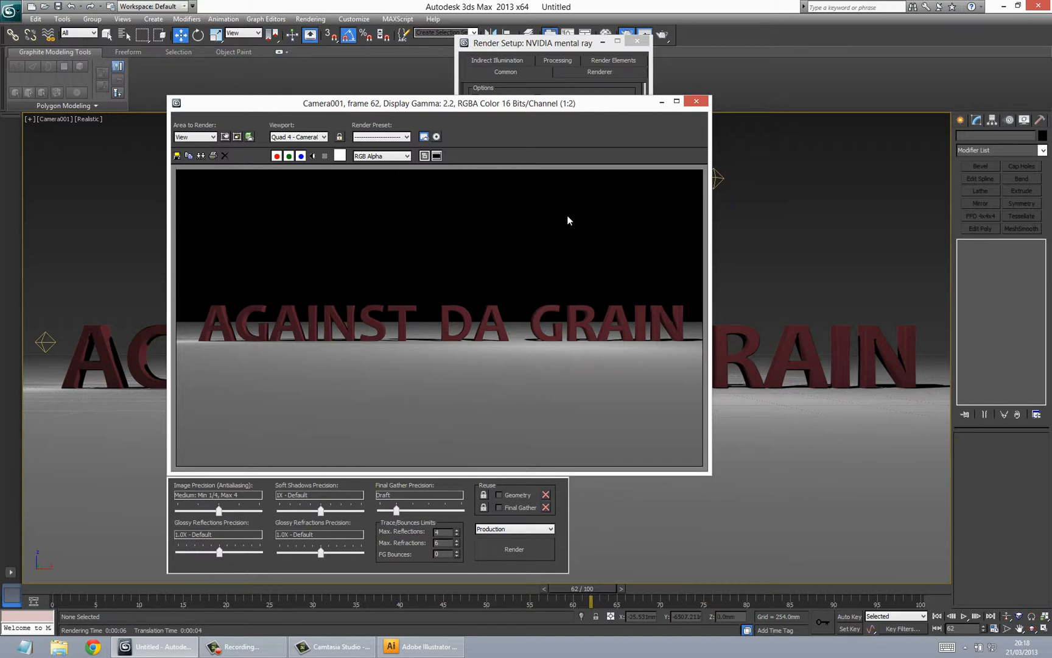
pyautogui.moveTo(456, 465)
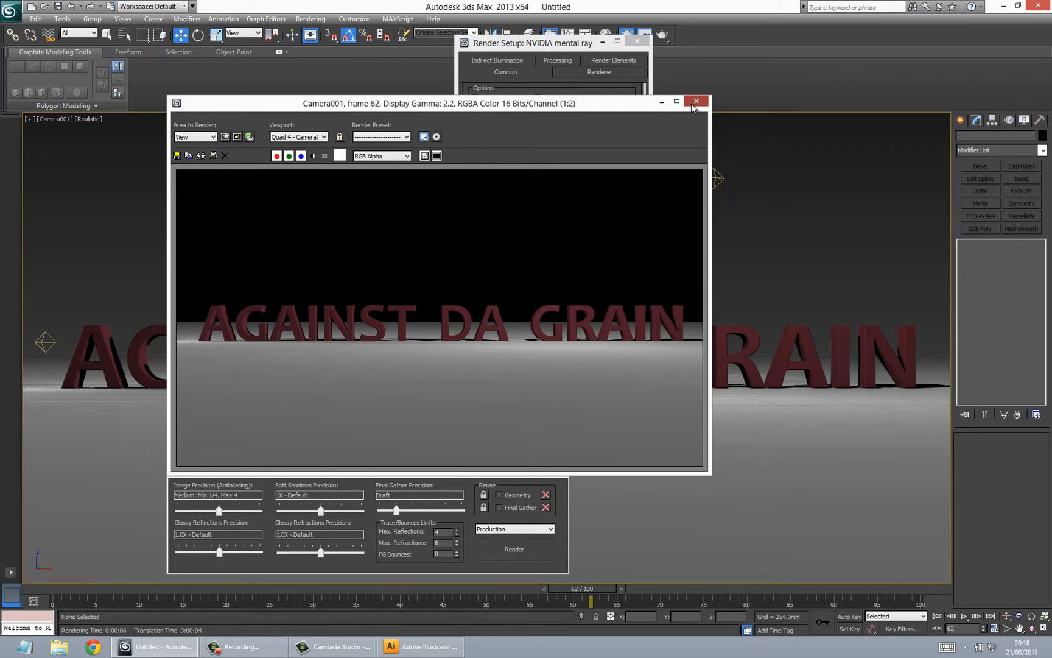
pyautogui.click(696, 101)
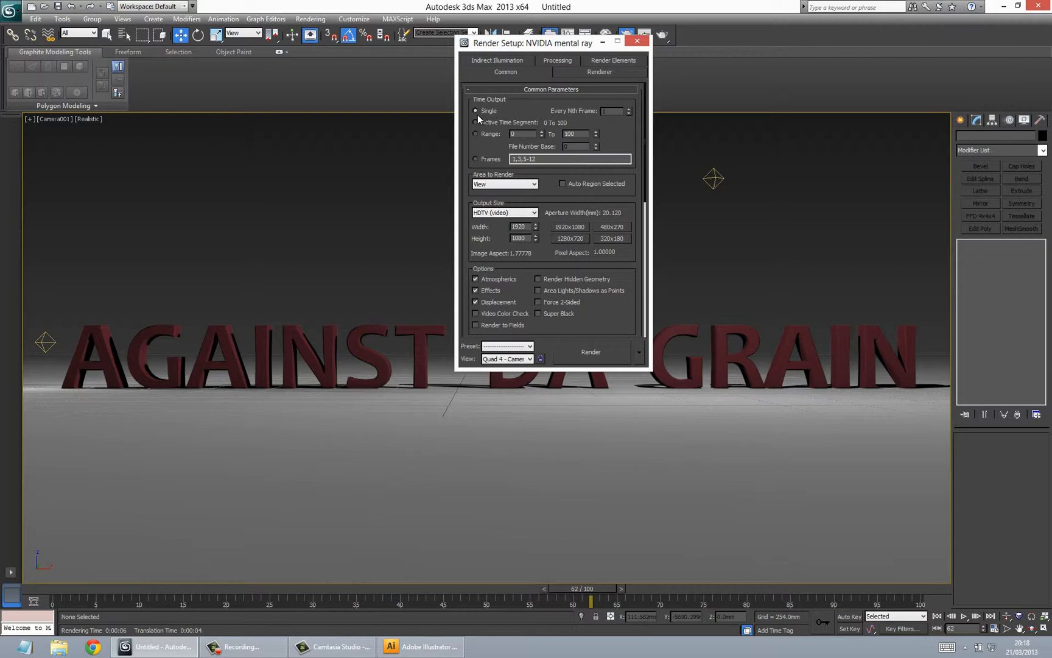
pyautogui.moveTo(405, 548)
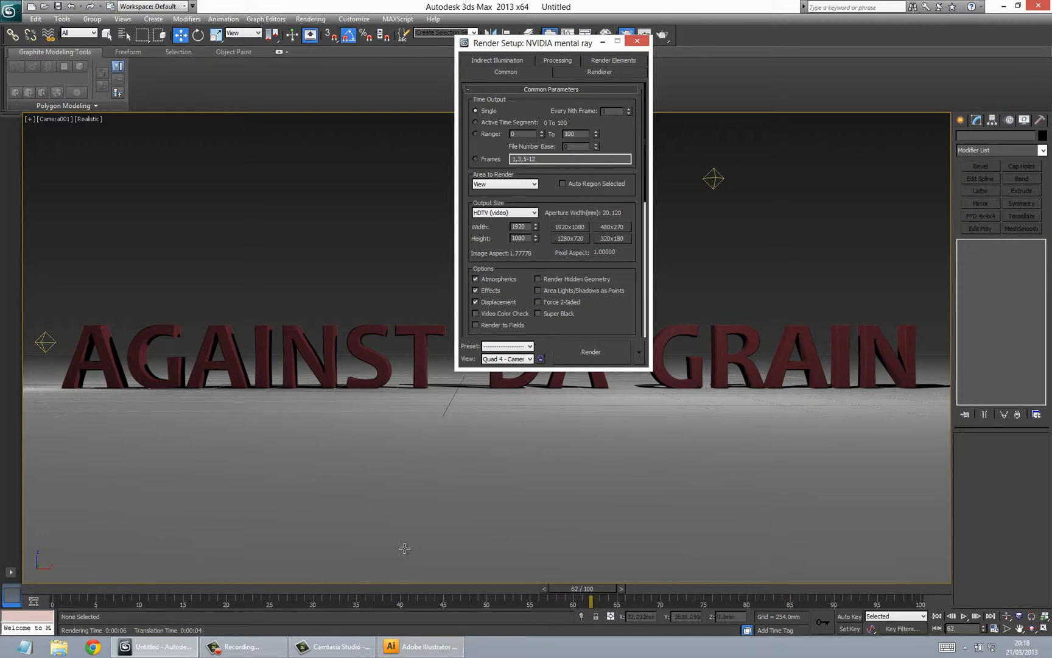
pyautogui.moveTo(467, 525)
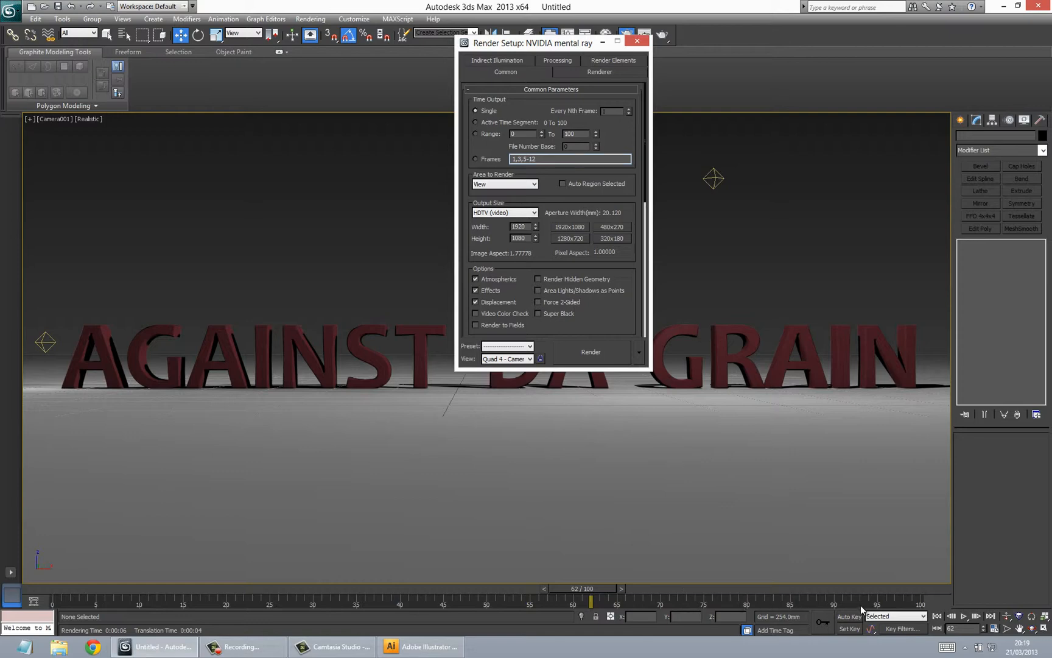
pyautogui.moveTo(59, 610)
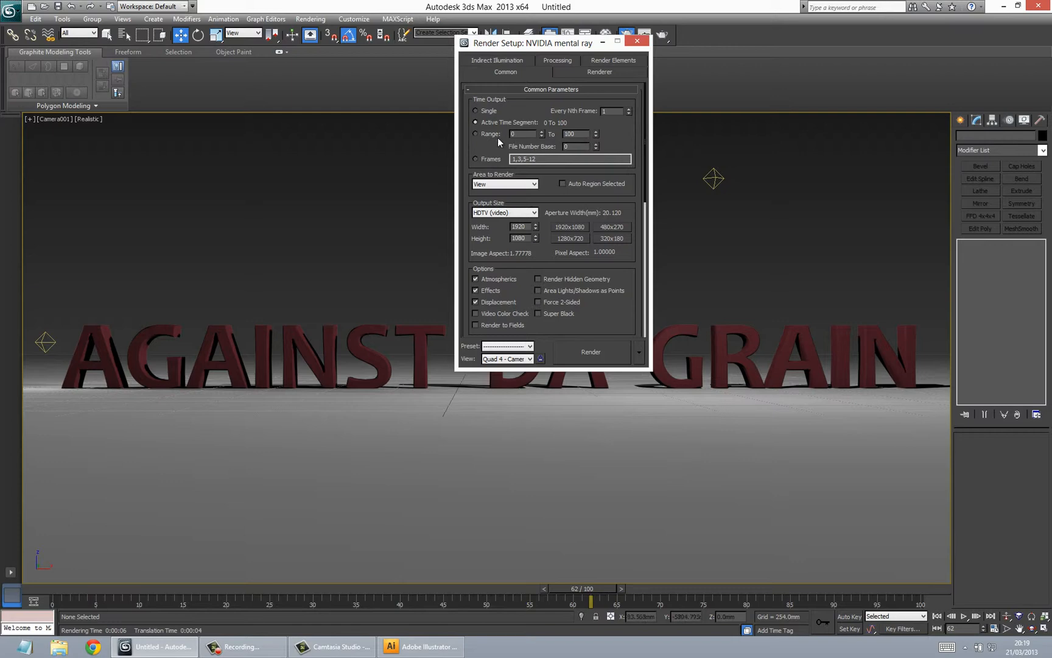
# - Select Active Time Segment 0 To 100 and start rendering the sequence
pyautogui.click(476, 133)
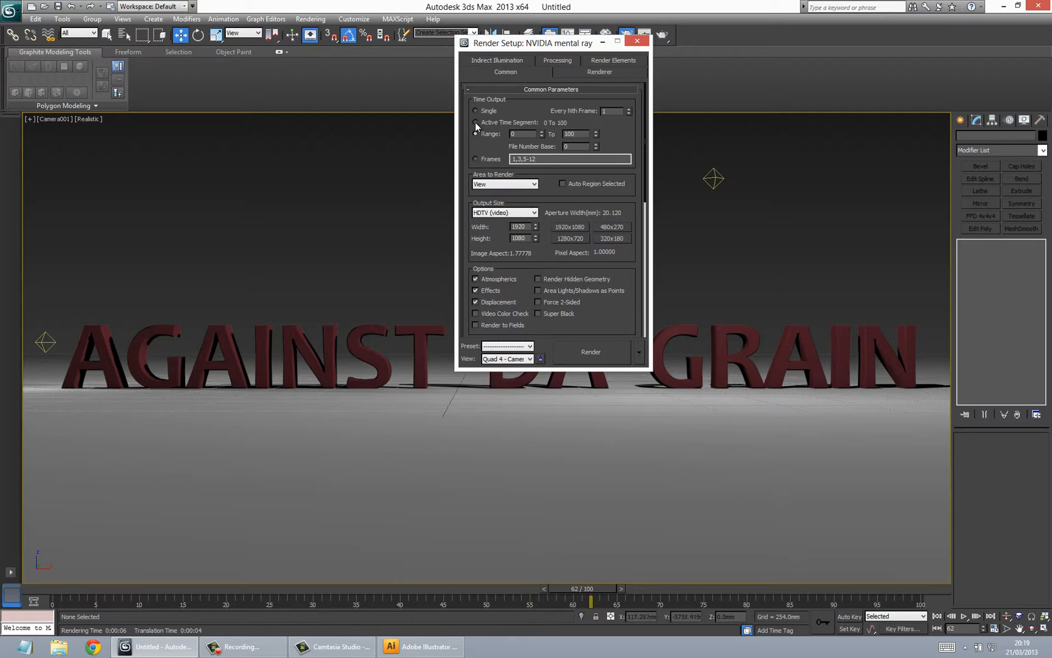
pyautogui.click(476, 123)
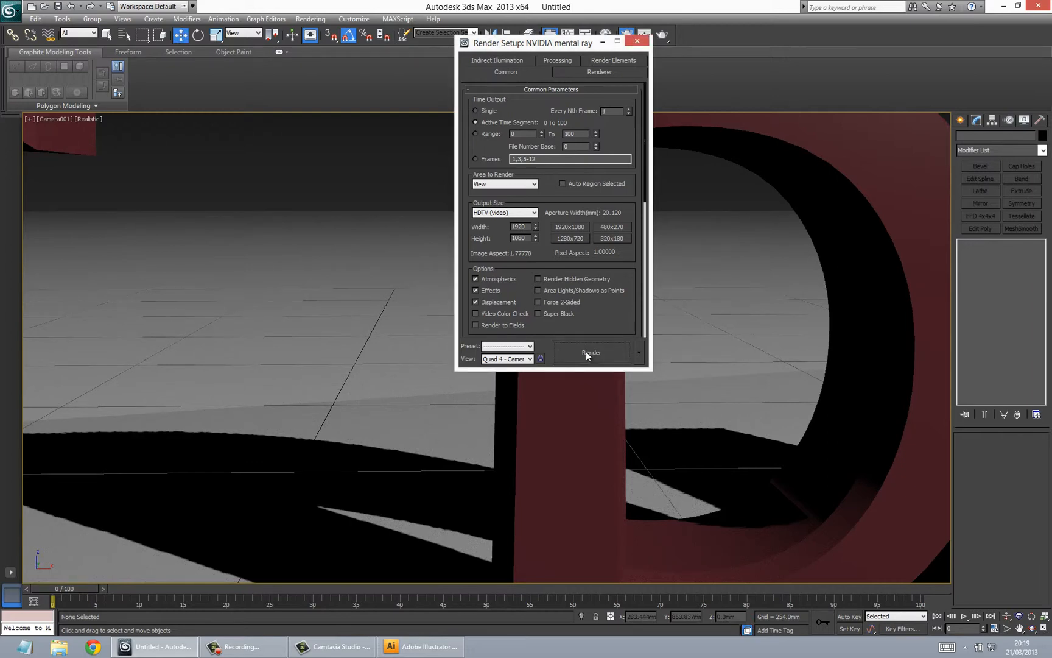
pyautogui.click(591, 352)
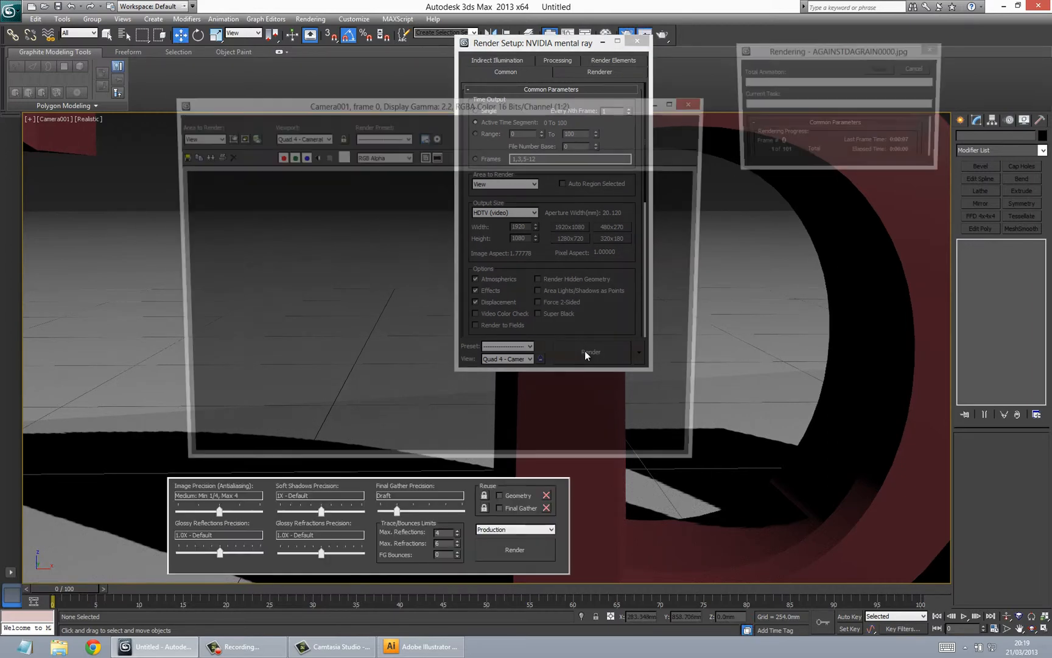
# - Let the 101 frames render into numbered AGAINSTDAGRAIN JPEG files
pyautogui.click(514, 549)
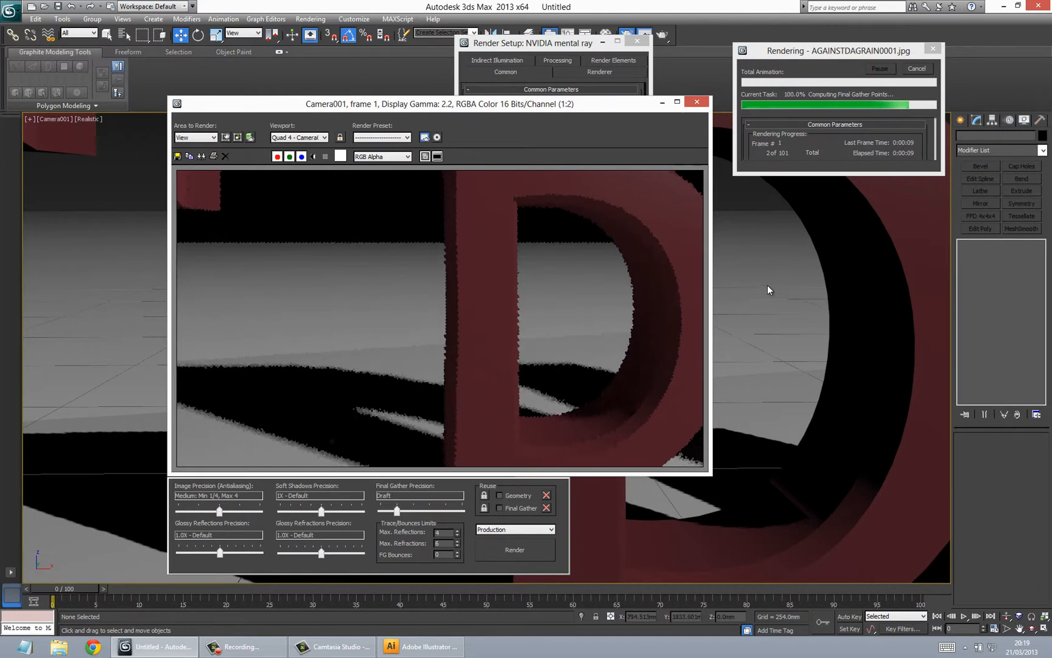
pyautogui.moveTo(738, 203)
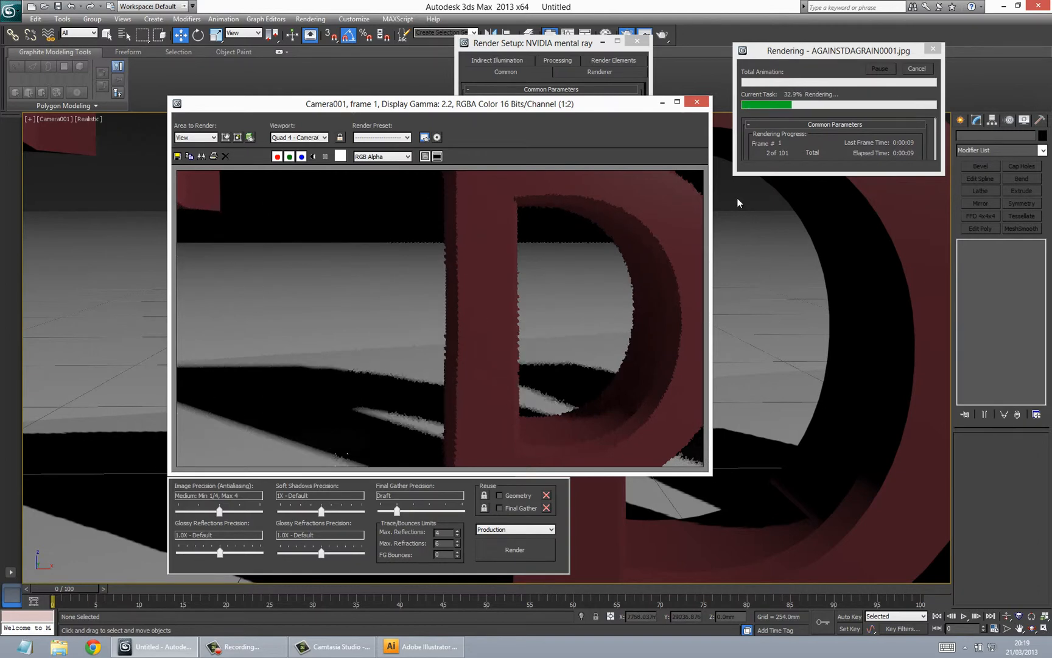
pyautogui.moveTo(782, 226)
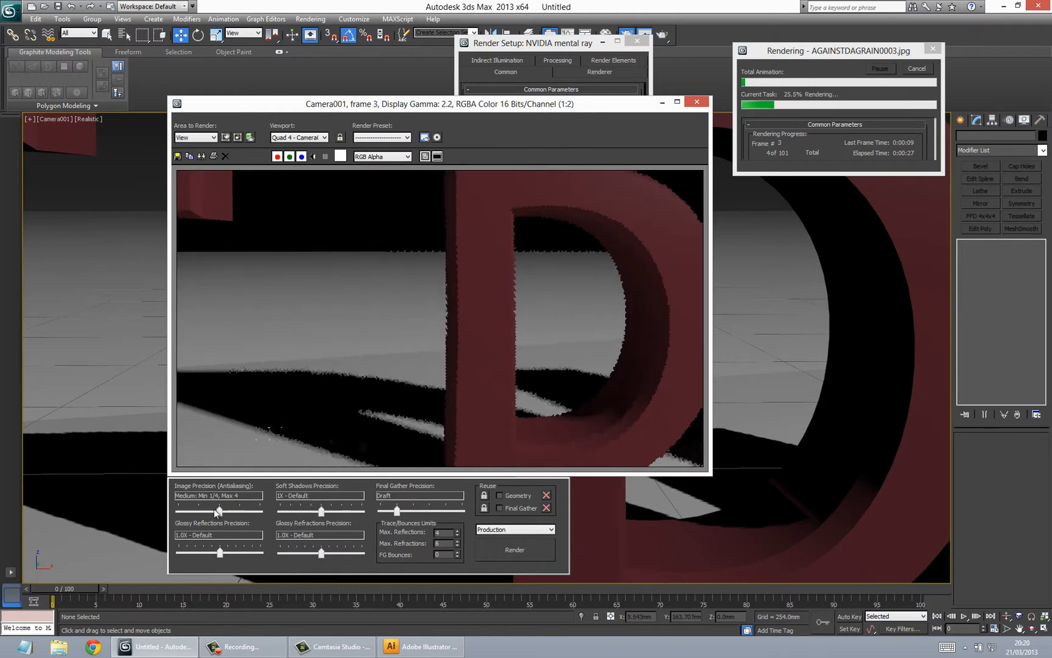
pyautogui.moveTo(236, 534)
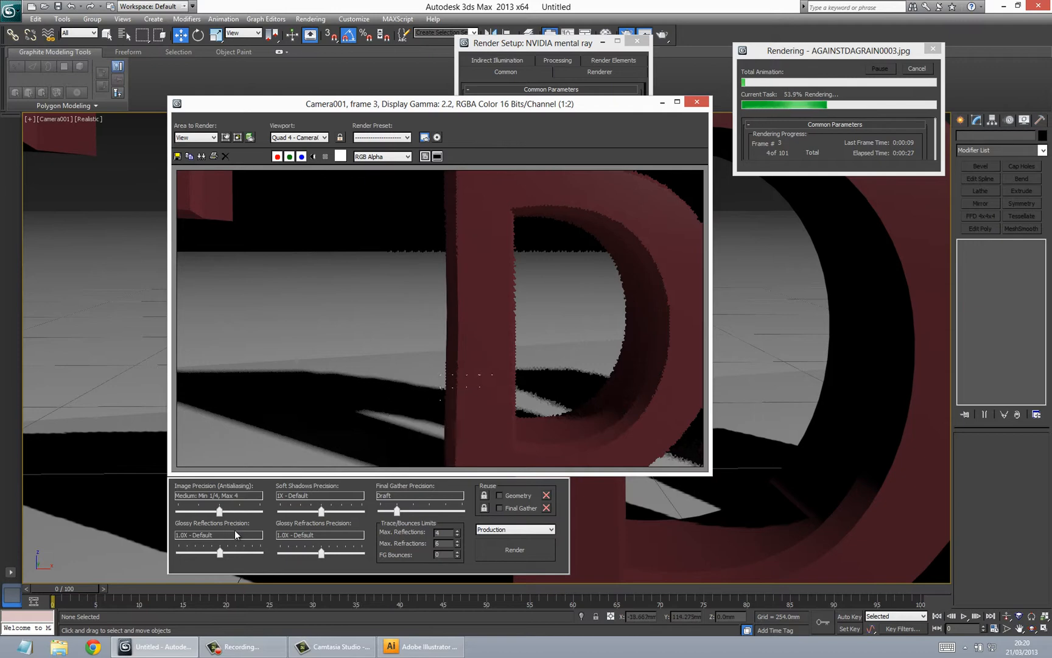